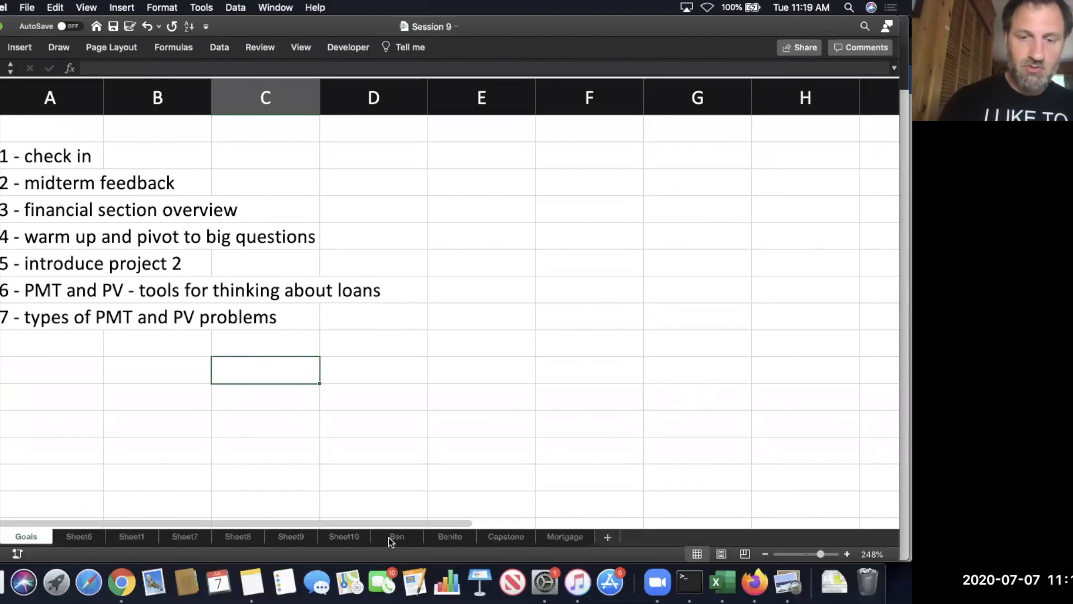
# Open the Ben sheet and scroll to the top of its payoff table.
pyautogui.click(395, 537)
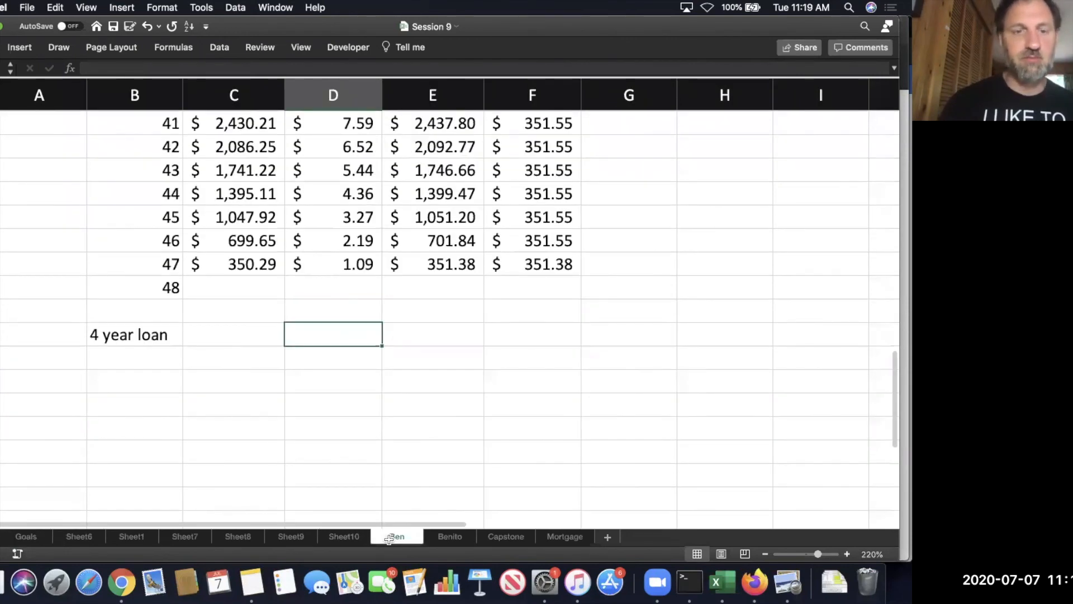
pyautogui.scroll(3)
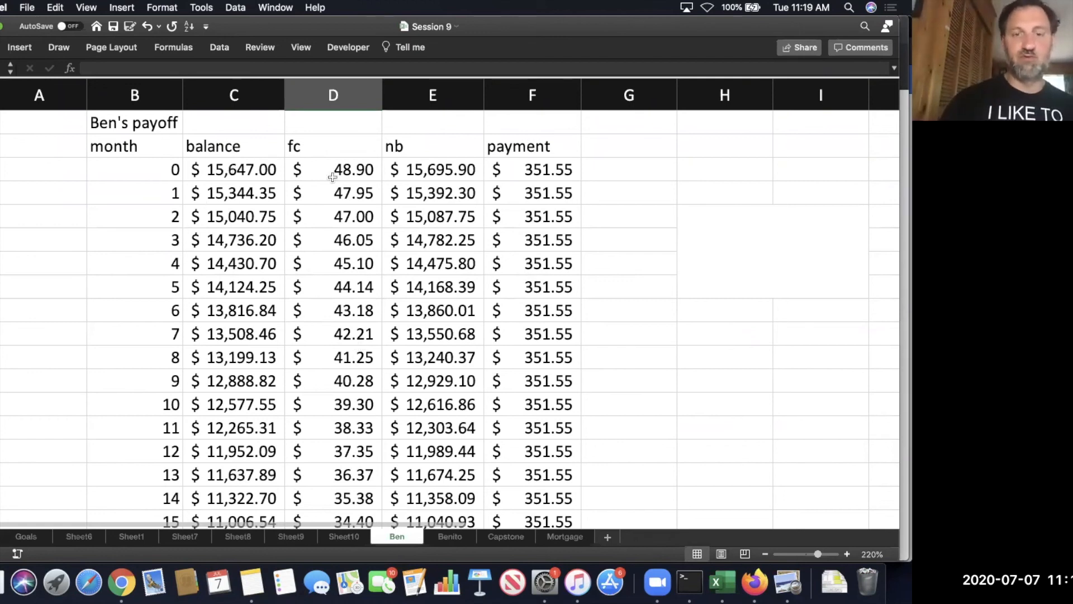
pyautogui.click(532, 170)
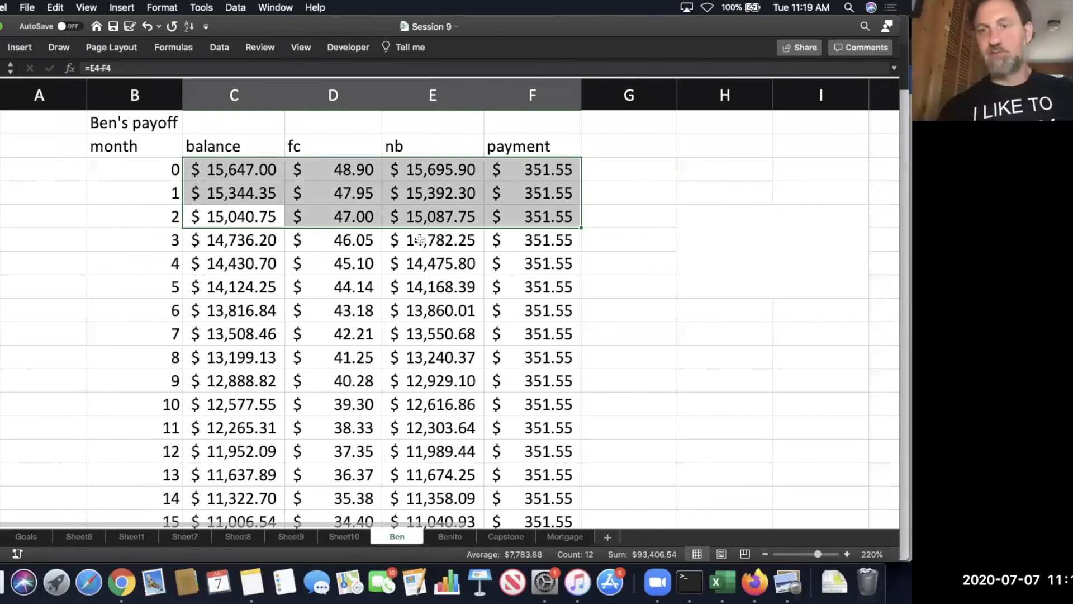
pyautogui.click(432, 240)
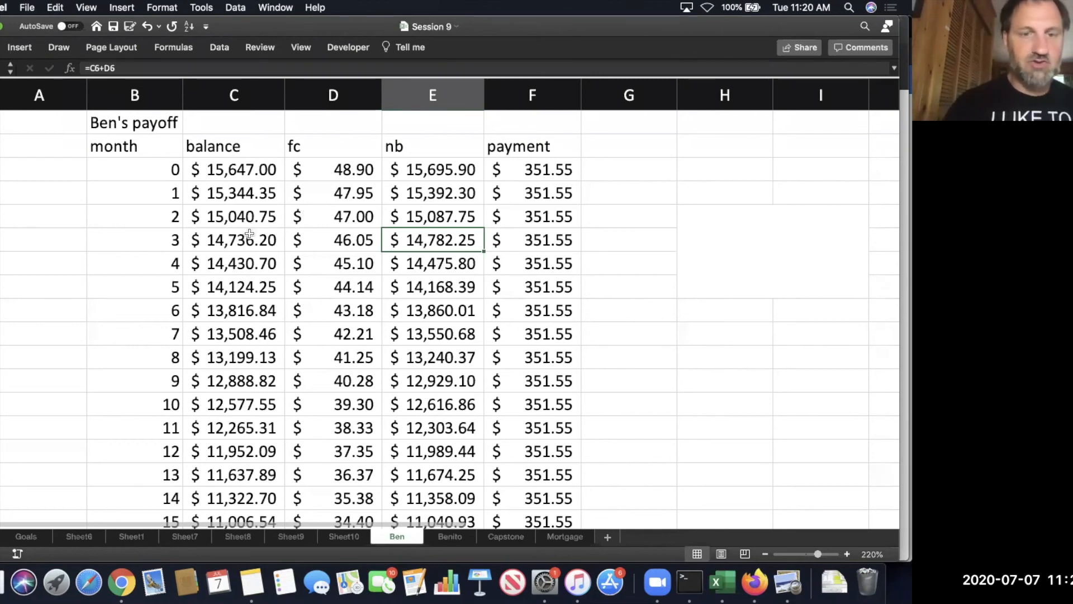
pyautogui.click(234, 192)
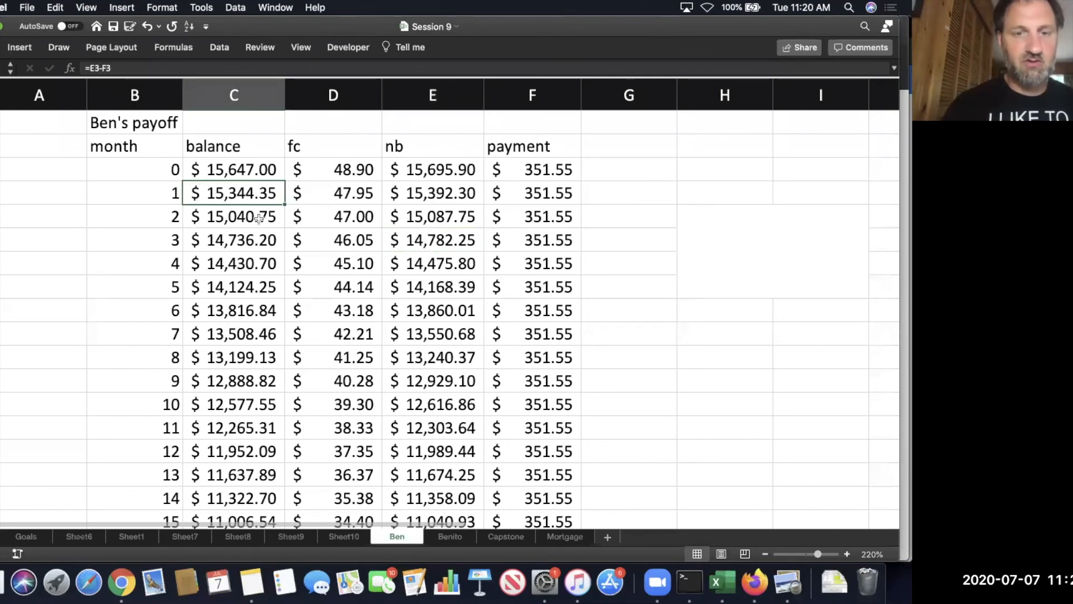
pyautogui.click(234, 240)
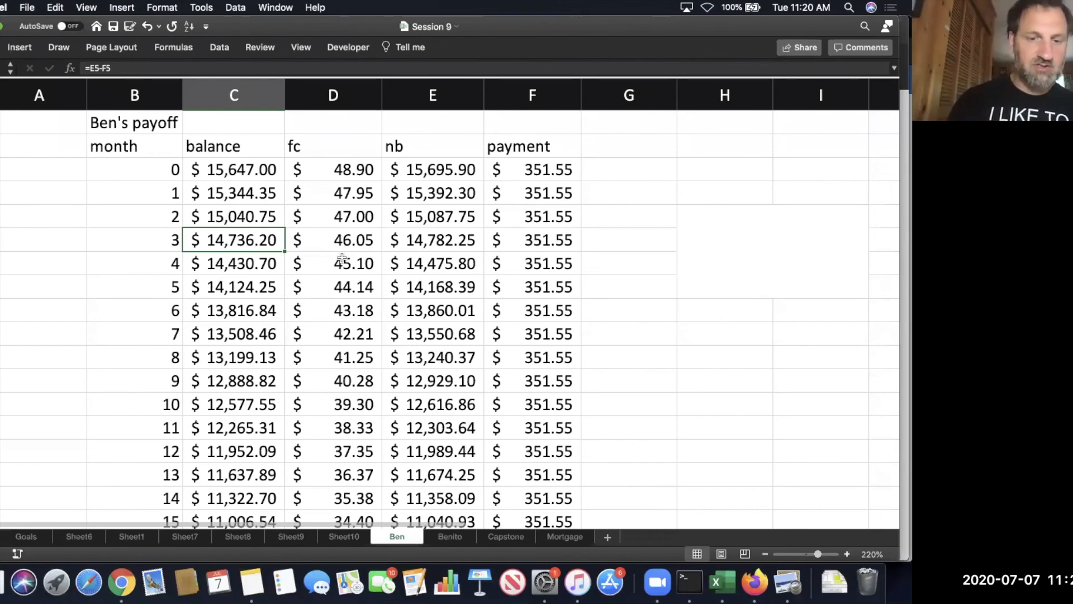
pyautogui.scroll(-3)
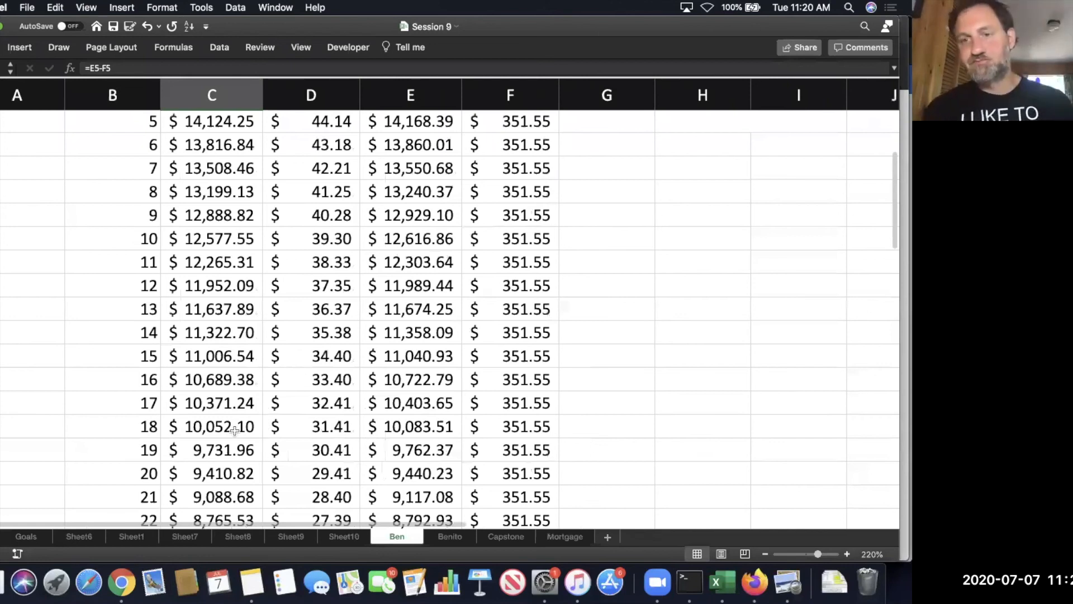
pyautogui.scroll(-3)
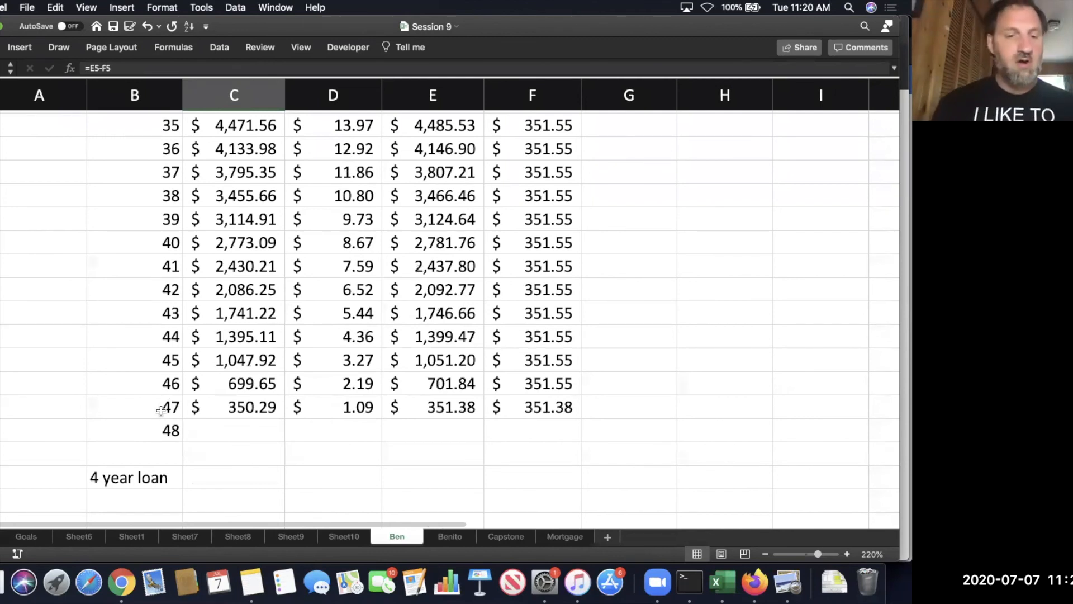
pyautogui.click(134, 406)
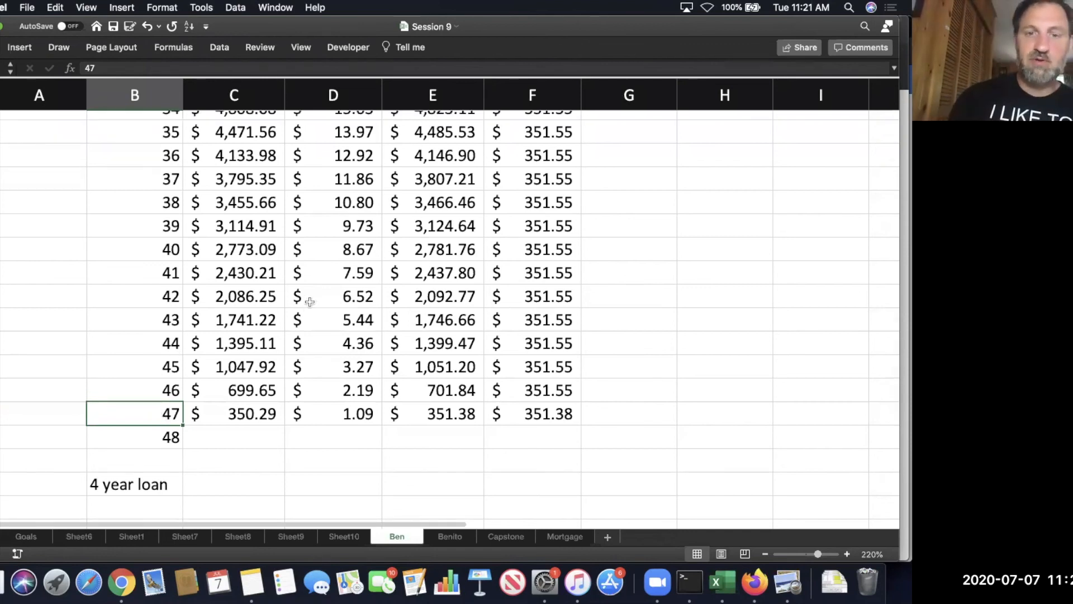
pyautogui.scroll(3)
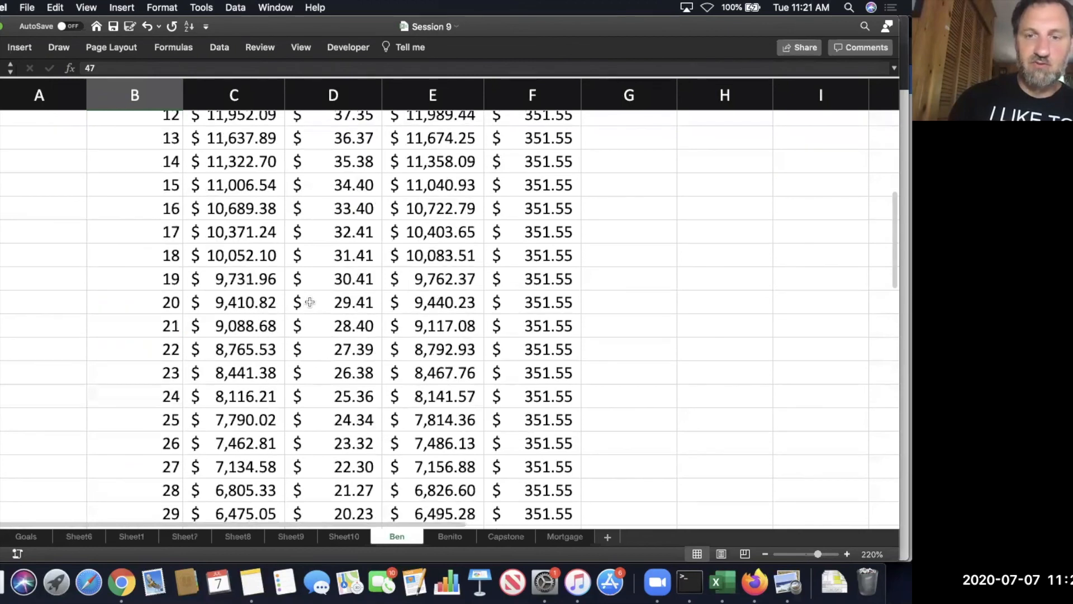
pyautogui.scroll(3)
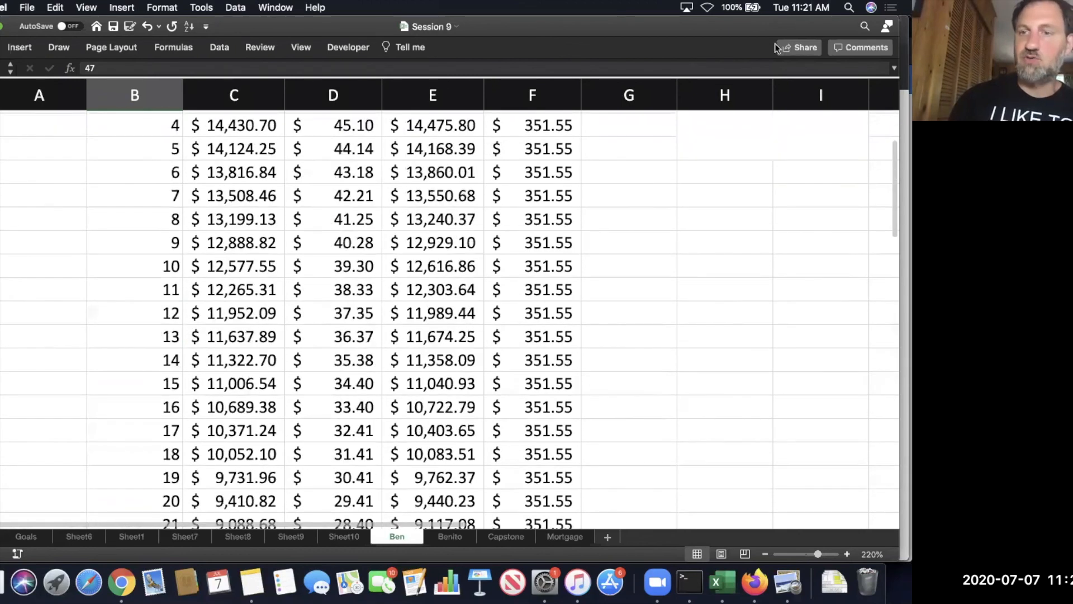
pyautogui.scroll(3)
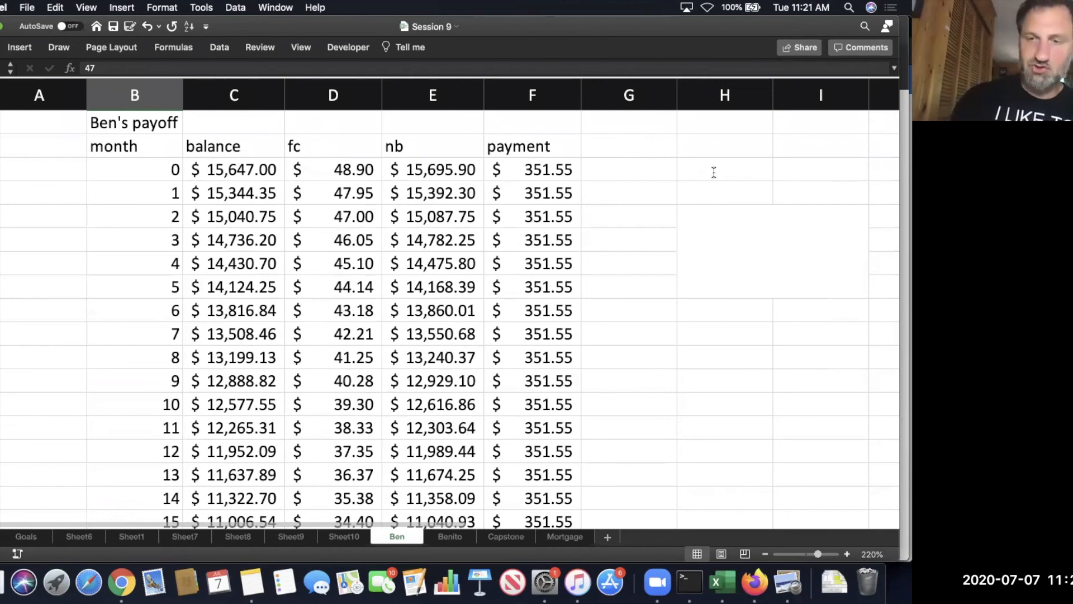
# Enter =D3/F3 in H3, showing month 0's finance charge as 13.9% of payment.
pyautogui.write('=')
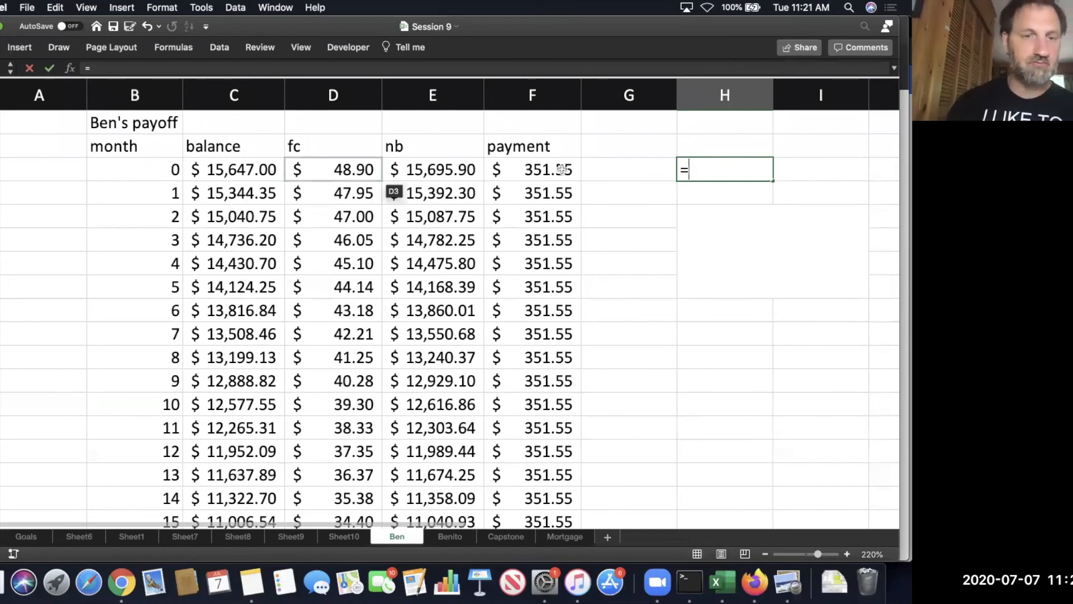
pyautogui.click(333, 168)
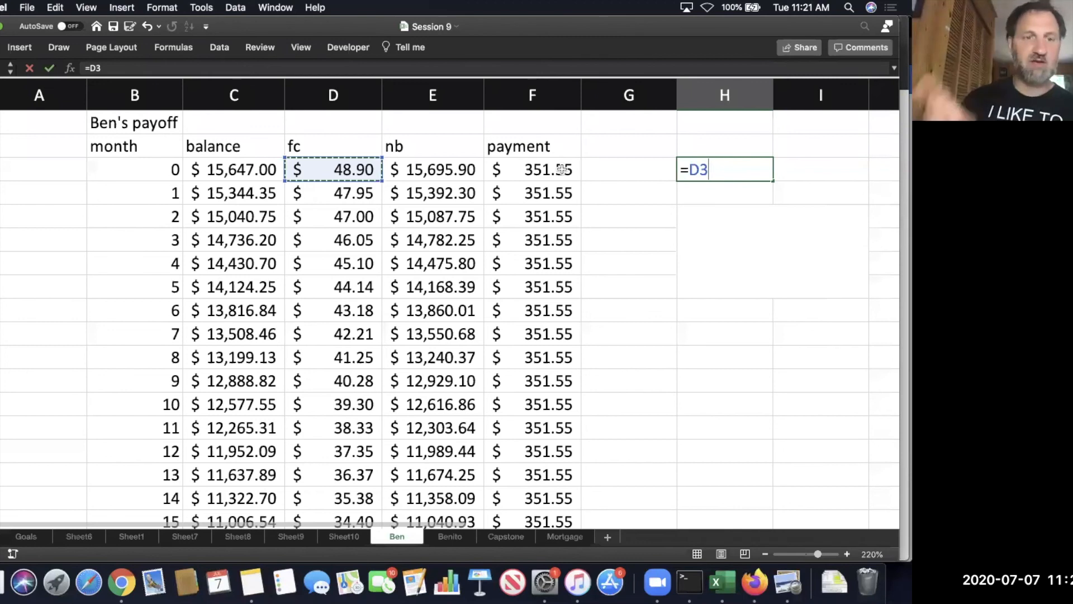
pyautogui.click(533, 170)
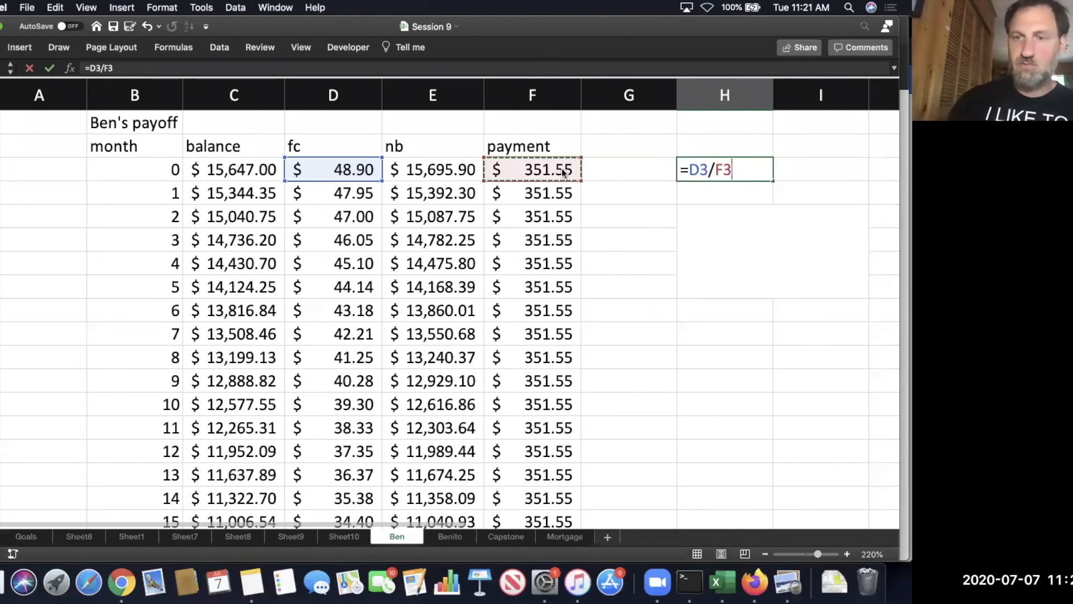
pyautogui.press('Return')
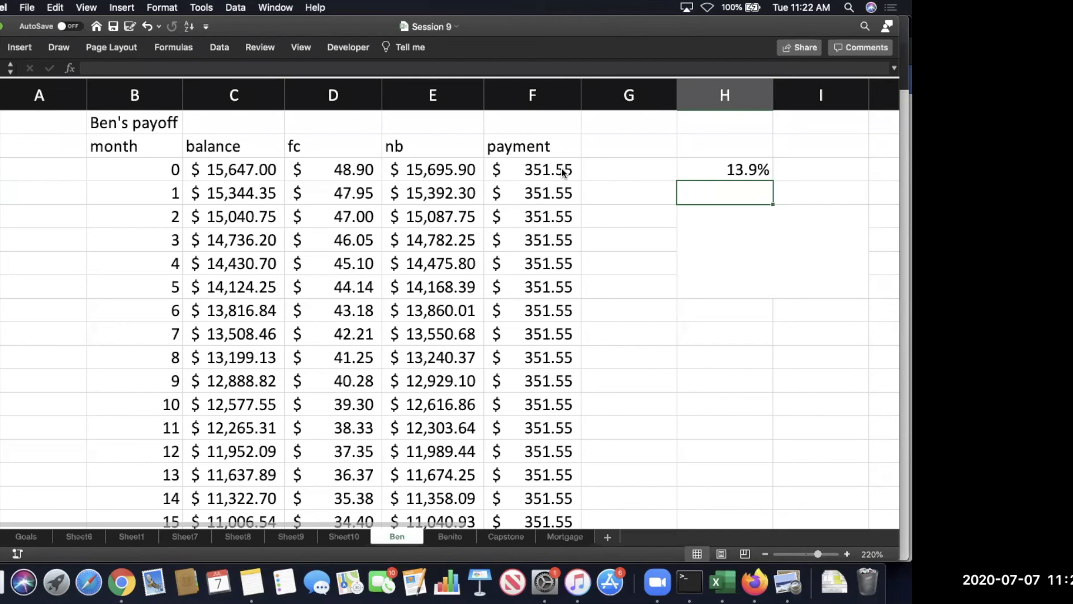
pyautogui.moveTo(724, 233)
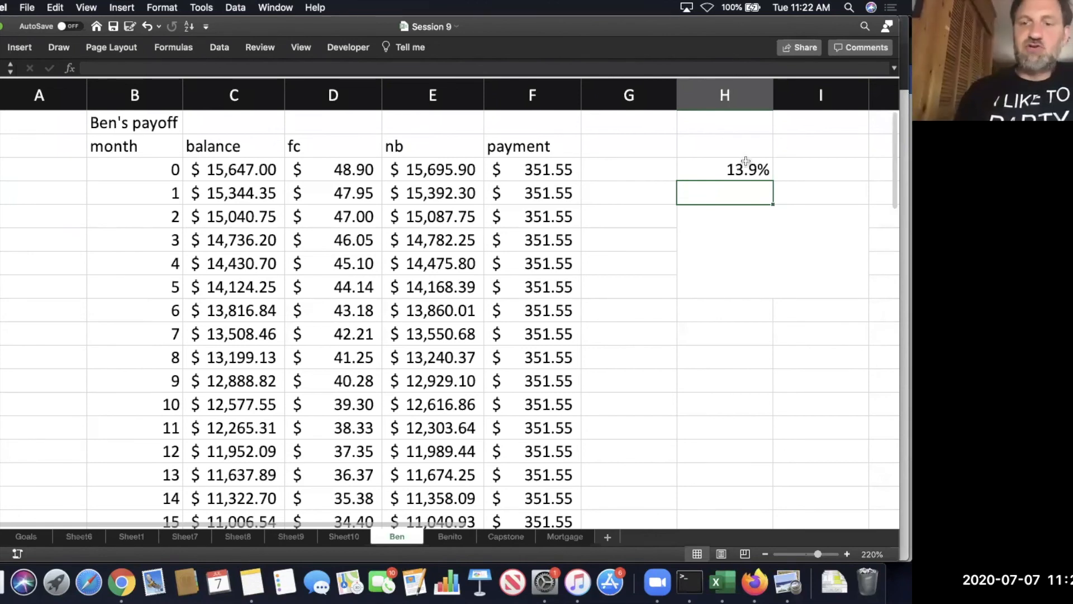
pyautogui.click(333, 169)
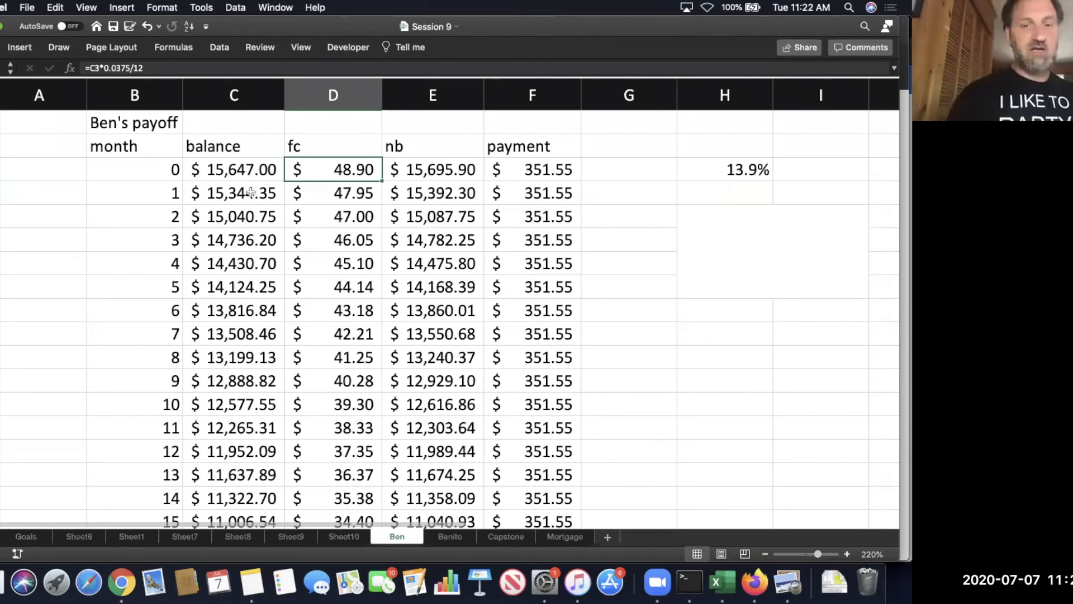
pyautogui.click(234, 169)
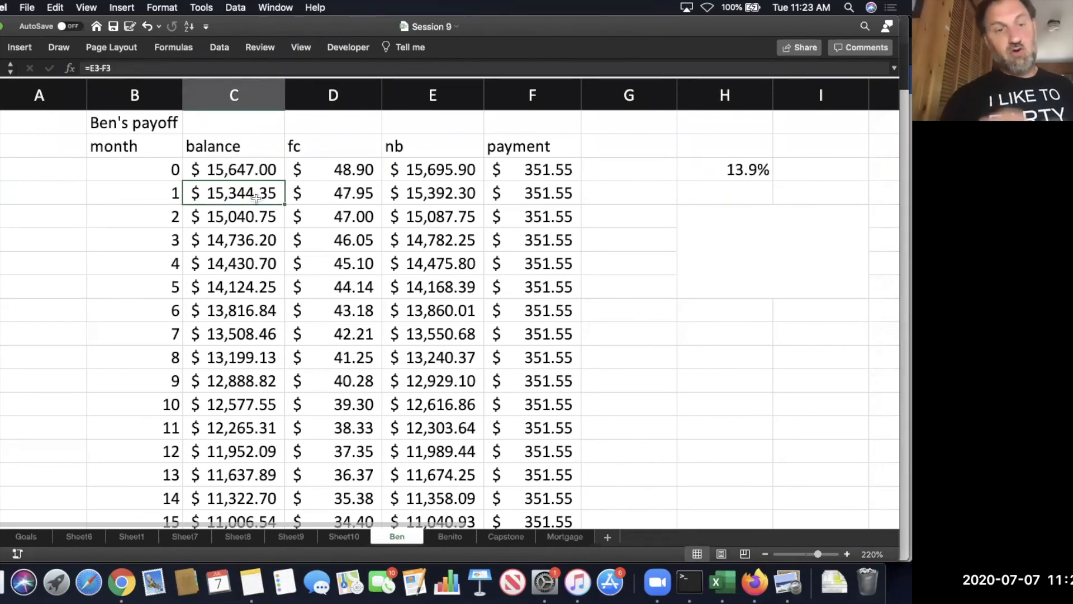
pyautogui.moveTo(315, 183)
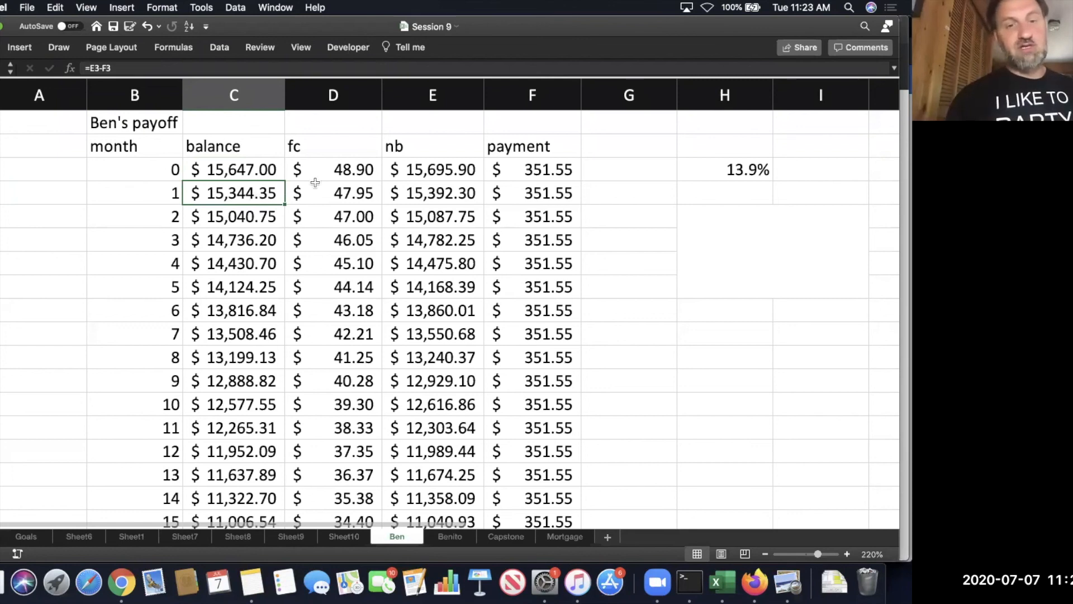
pyautogui.click(334, 169)
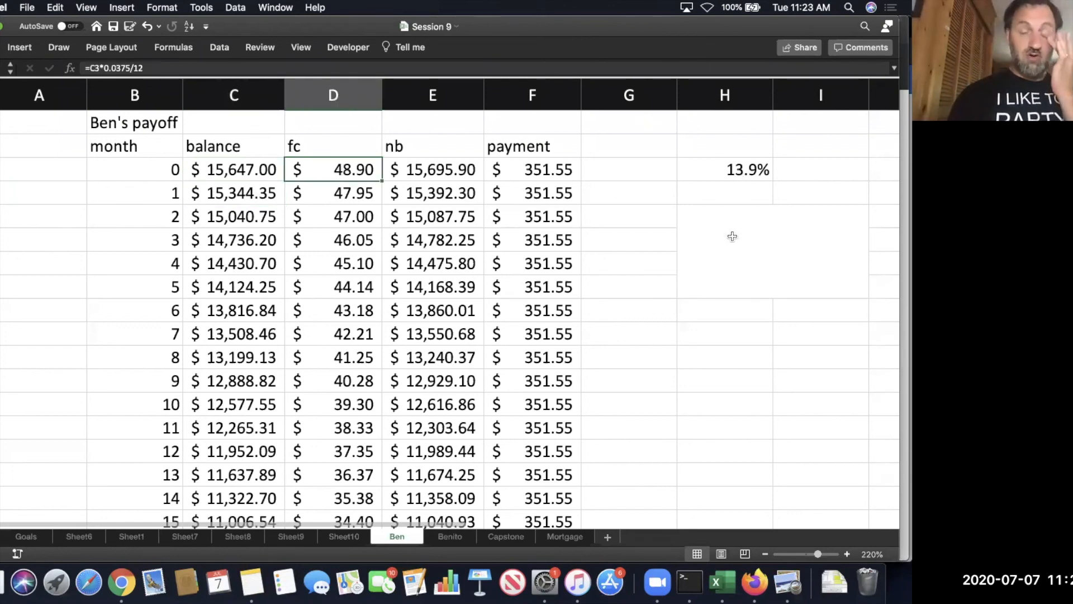
pyautogui.click(725, 193)
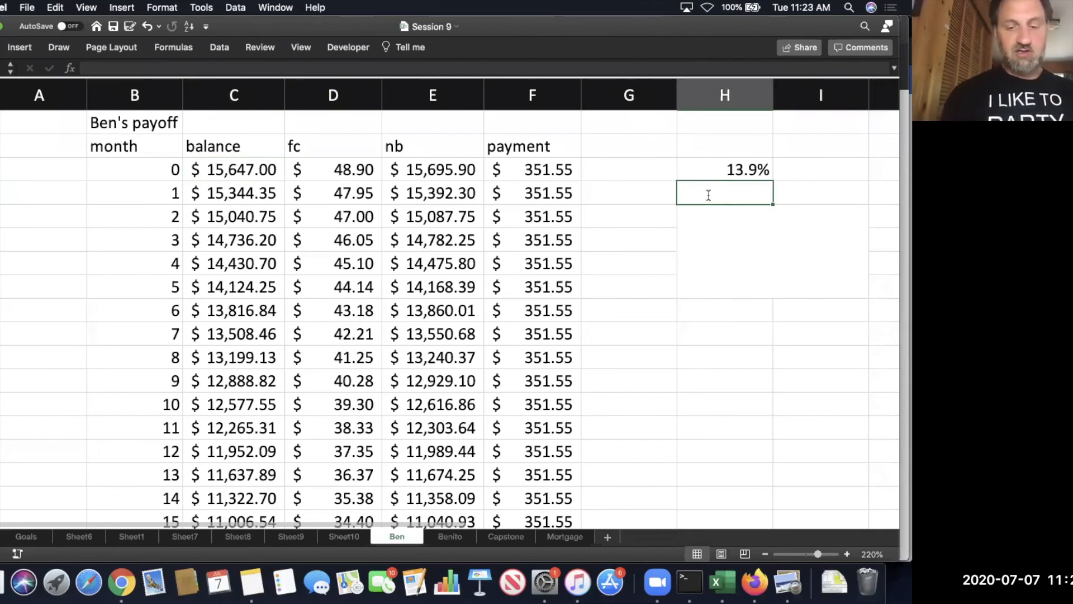
# Type the note '13.9% of the whole is the part' below the 13.9% result.
pyautogui.write('1.39% of')
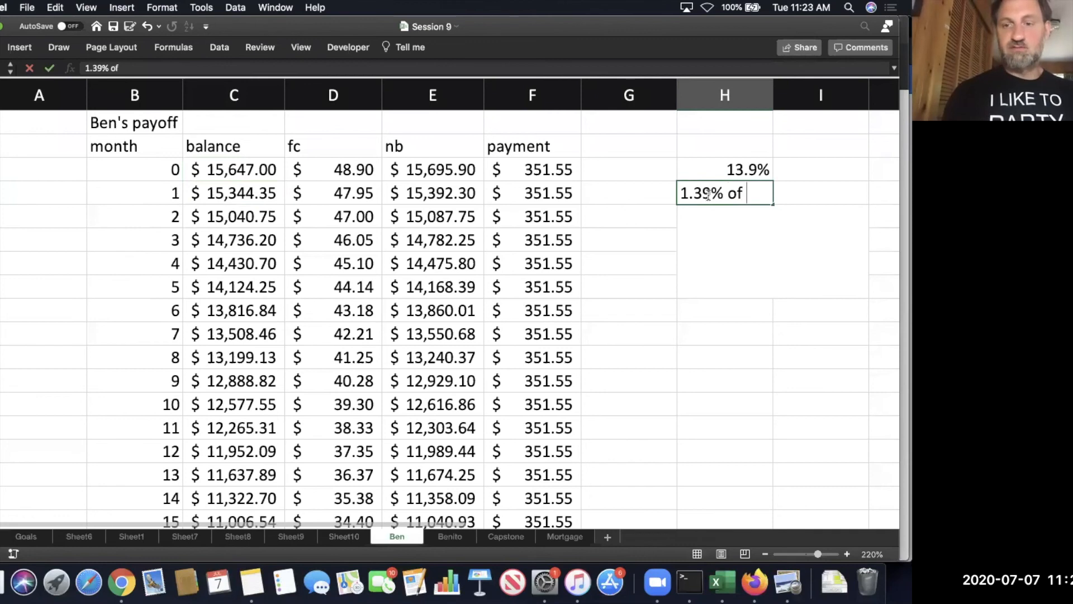
pyautogui.write('13')
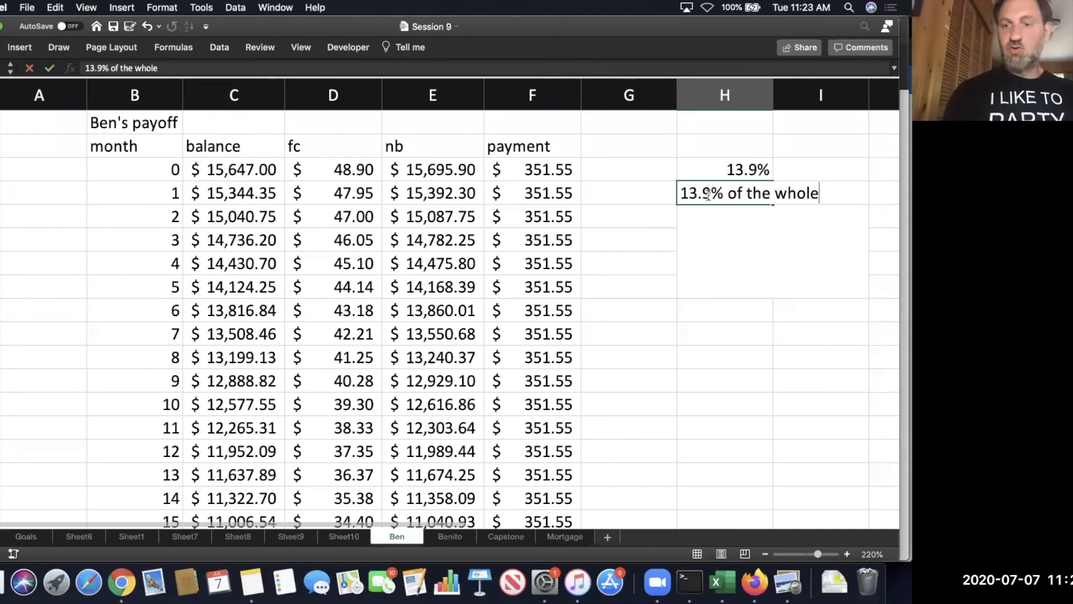
pyautogui.write('is the pat')
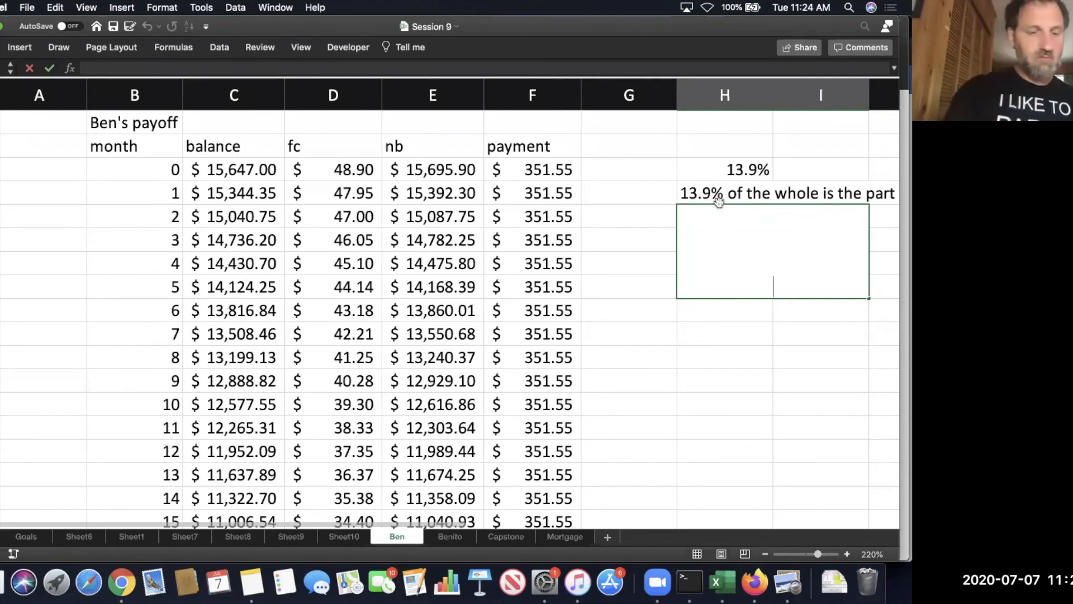
# Show the =D3/F3 formula and reword the merged note to '13.9% of the payment is the finance'.
pyautogui.write('=D3/F3')
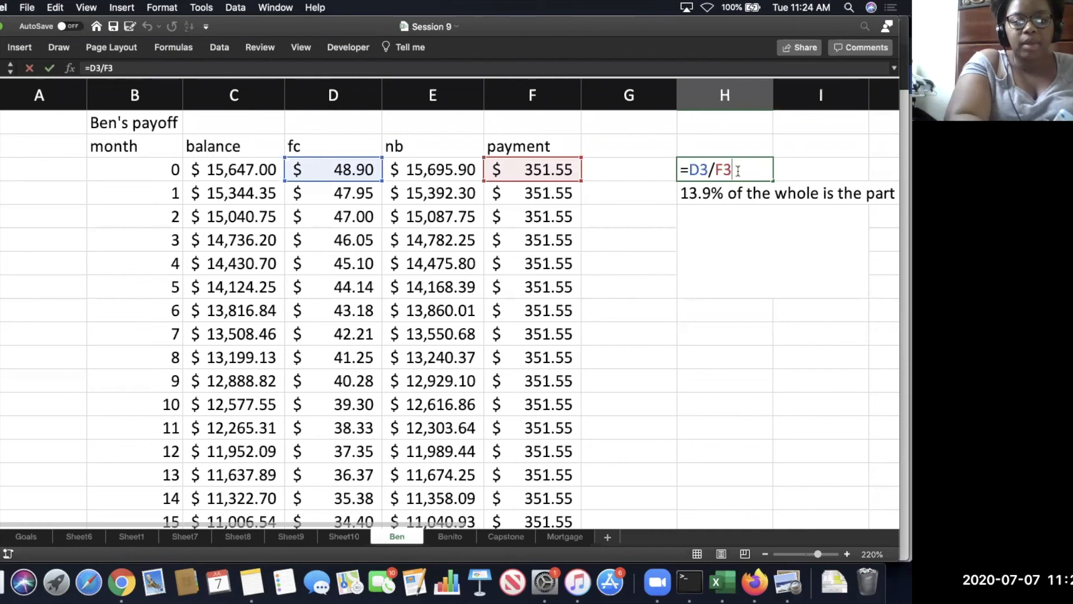
pyautogui.press('Return')
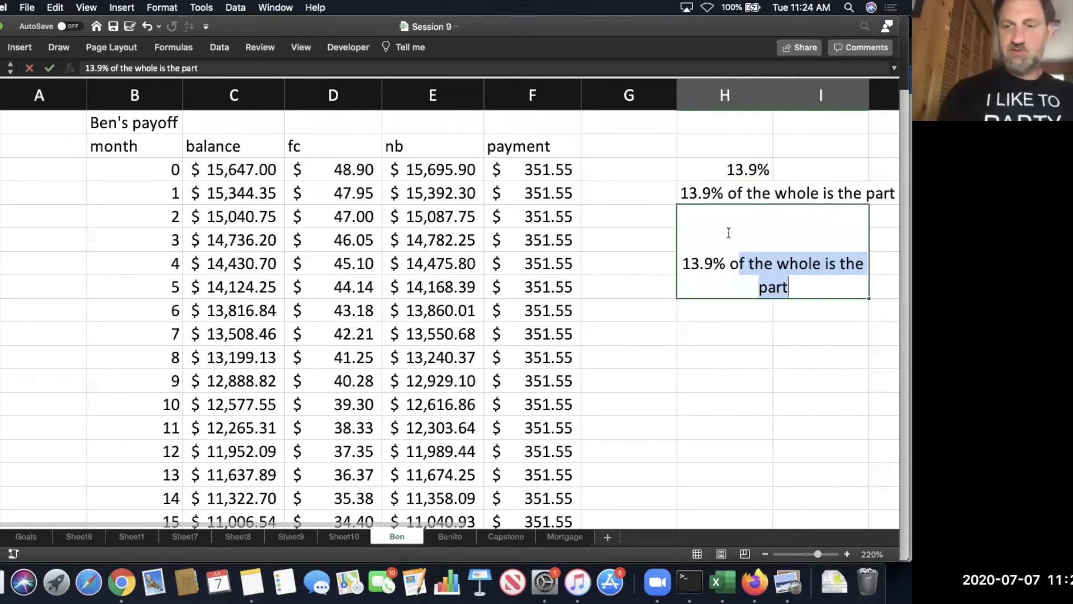
pyautogui.write('13.9% of the payment')
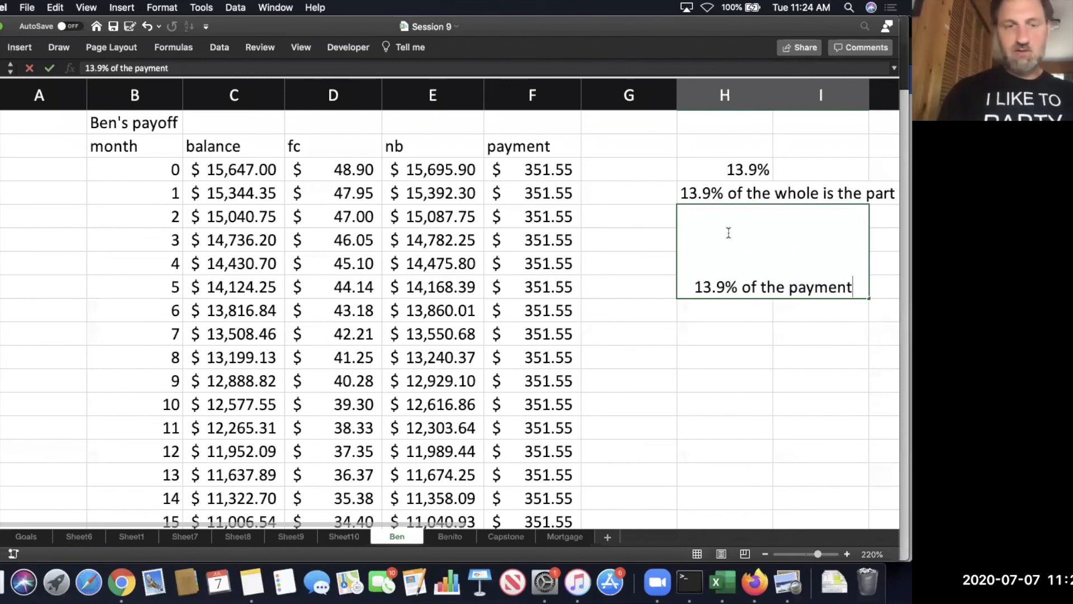
pyautogui.write('is')
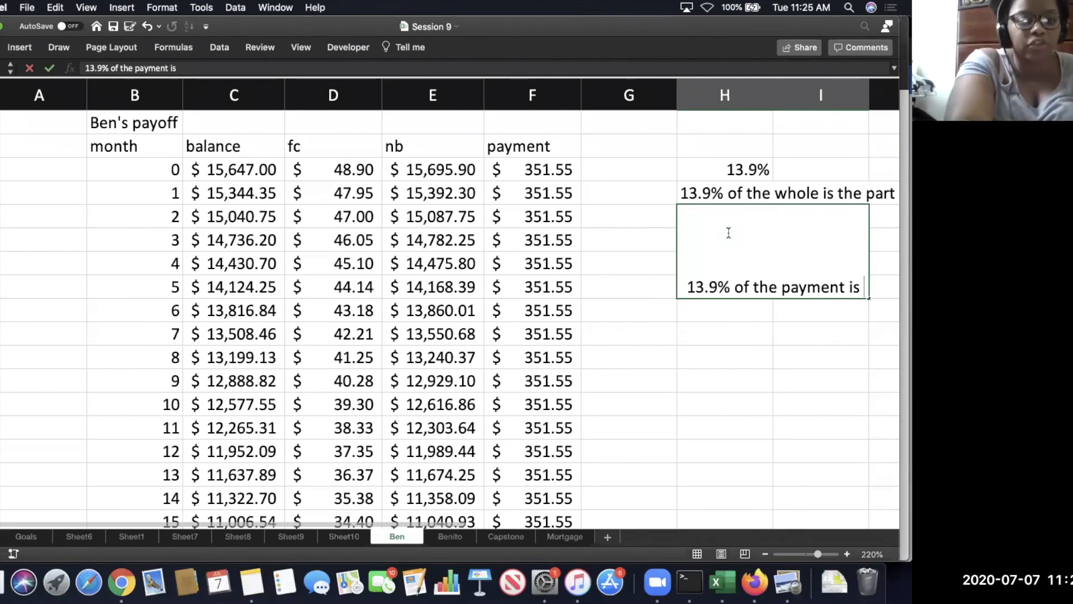
pyautogui.write('the finance charge.')
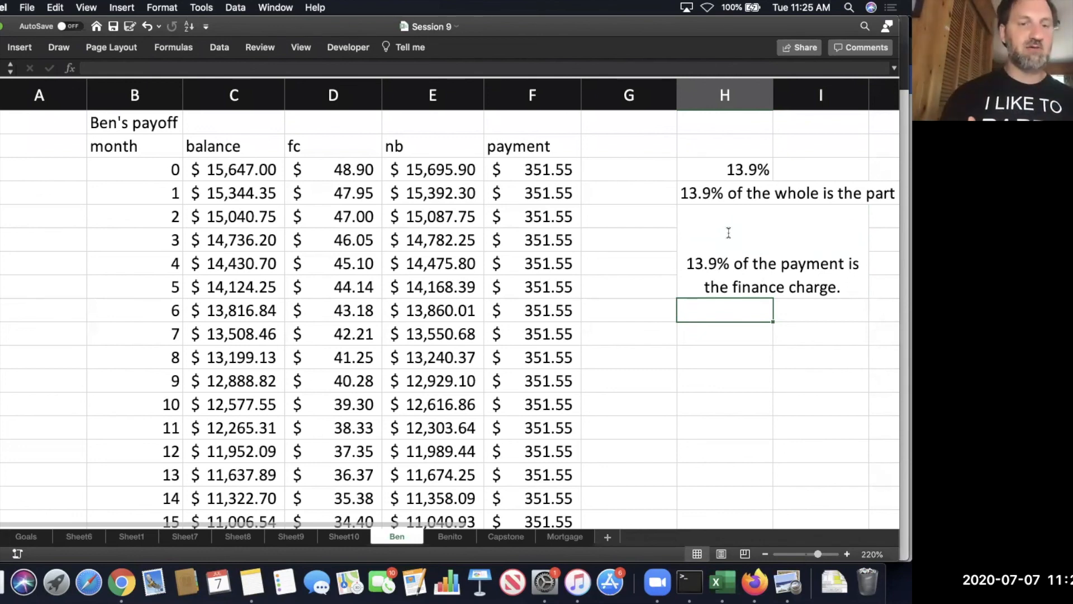
pyautogui.moveTo(820, 276)
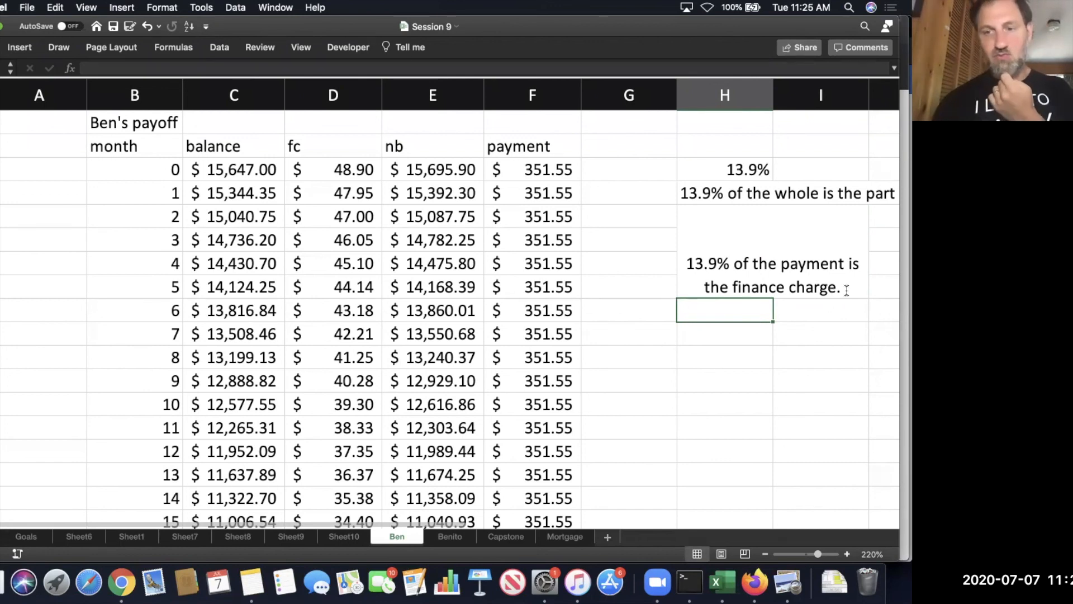
# Commit the finance-charge sentence and select the empty cells H9:I11 below it.
pyautogui.click(772, 263)
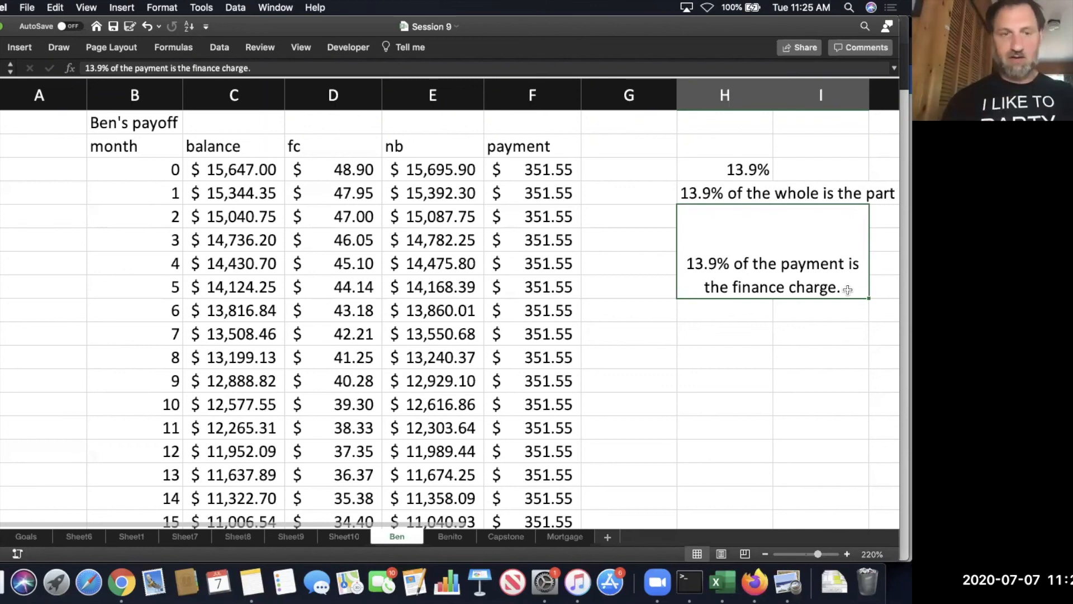
pyautogui.click(725, 311)
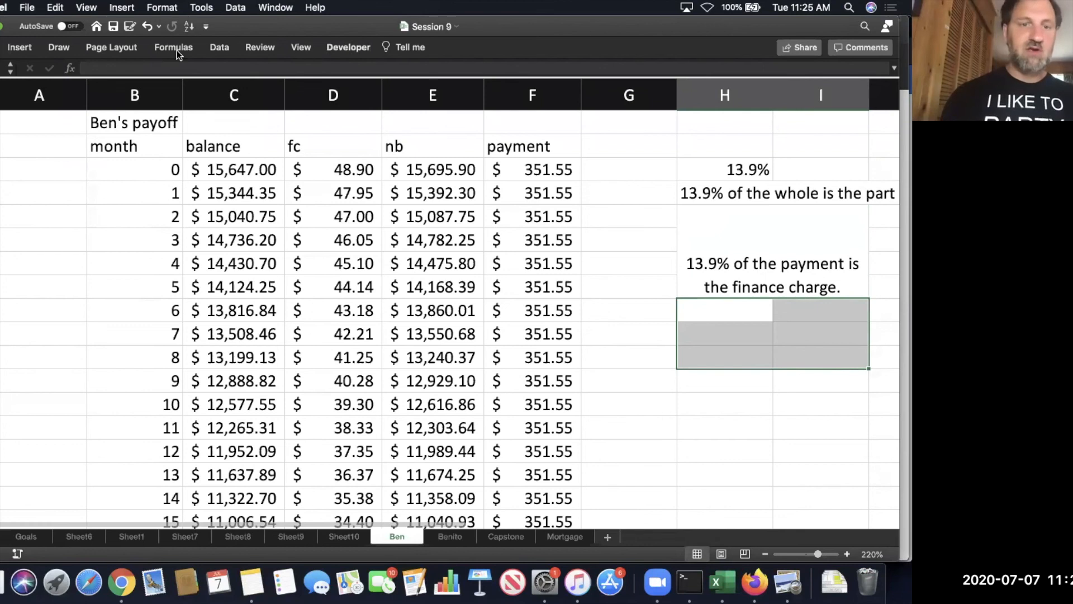
pyautogui.moveTo(591, 87)
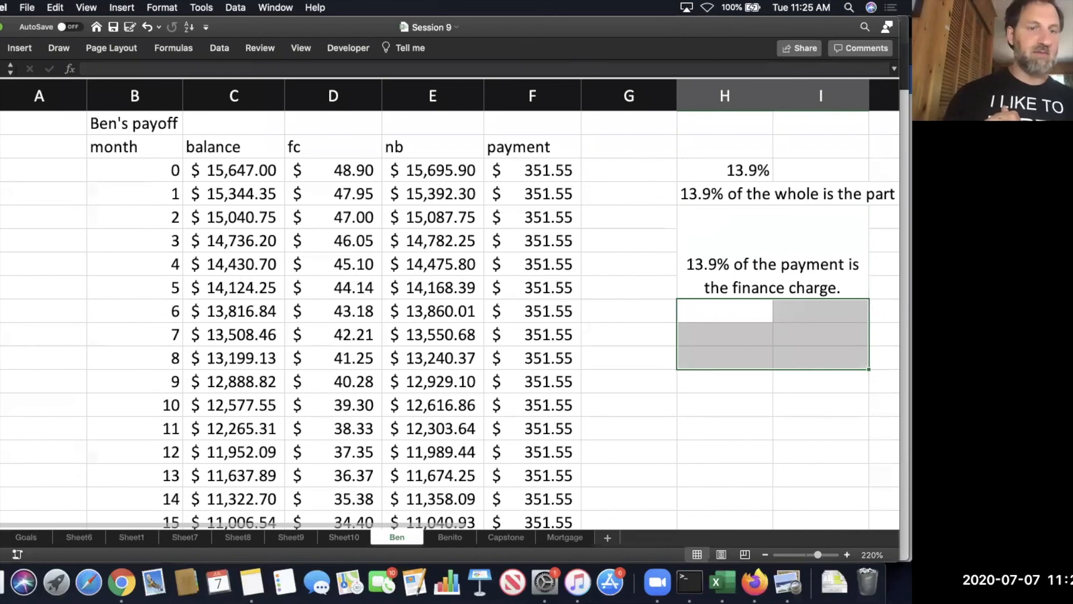
pyautogui.moveTo(451, 29)
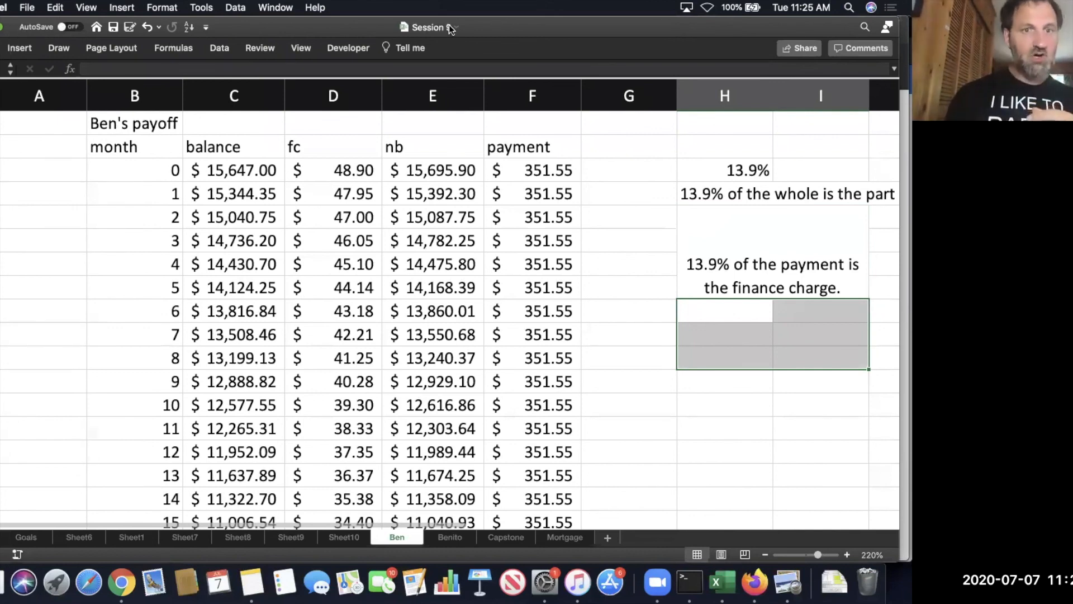
# Merge H9:I11 and enter '13.9% of my payment is going to the bank as a fee.'.
pyautogui.click(19, 48)
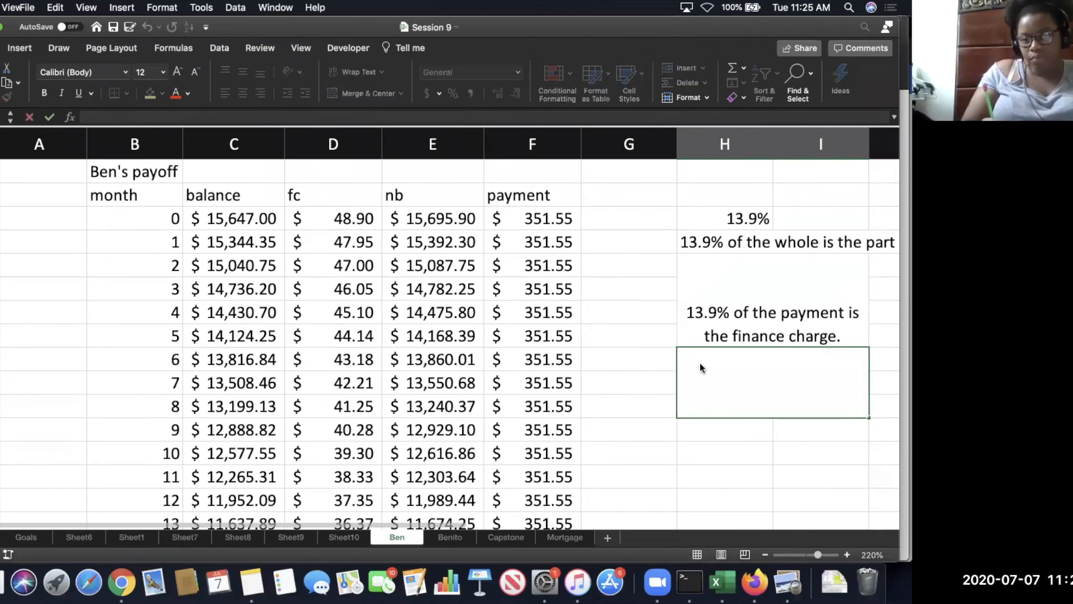
pyautogui.write('1')
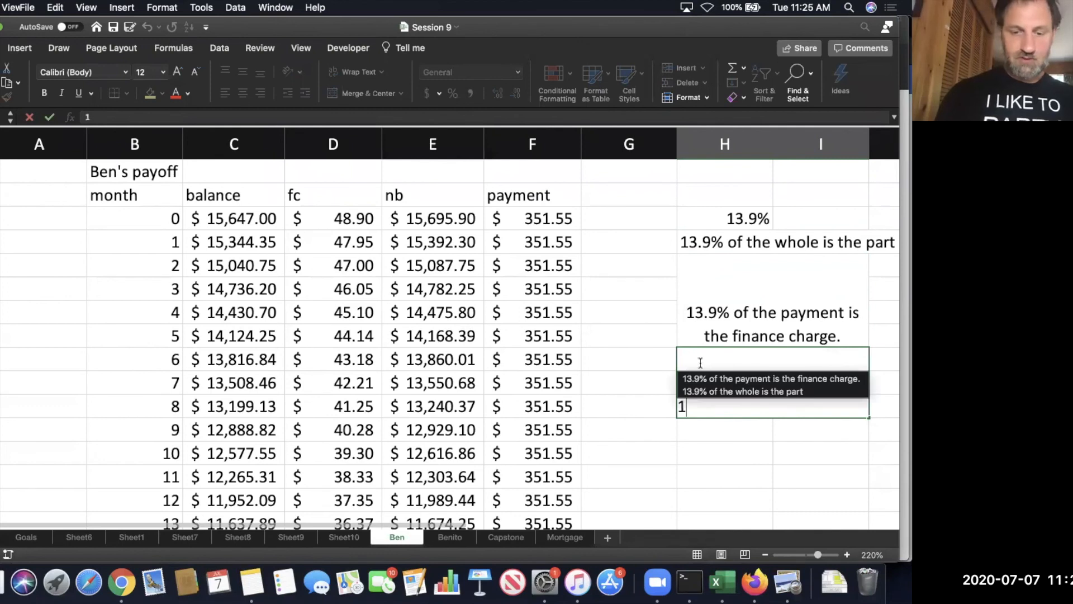
pyautogui.write('13.9% of')
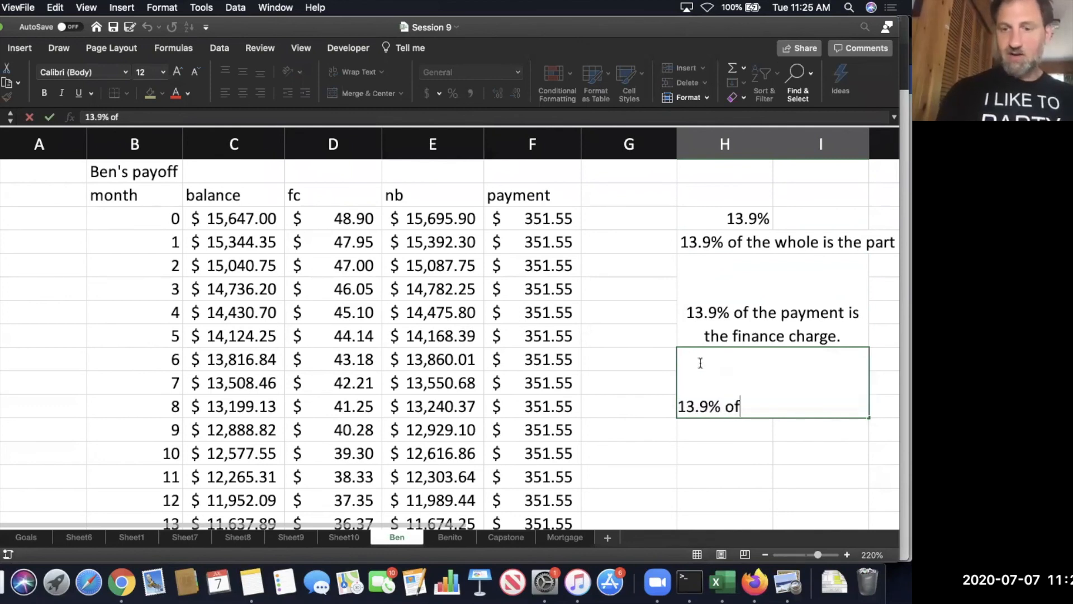
pyautogui.write('my payment is going to the bank as a fee.')
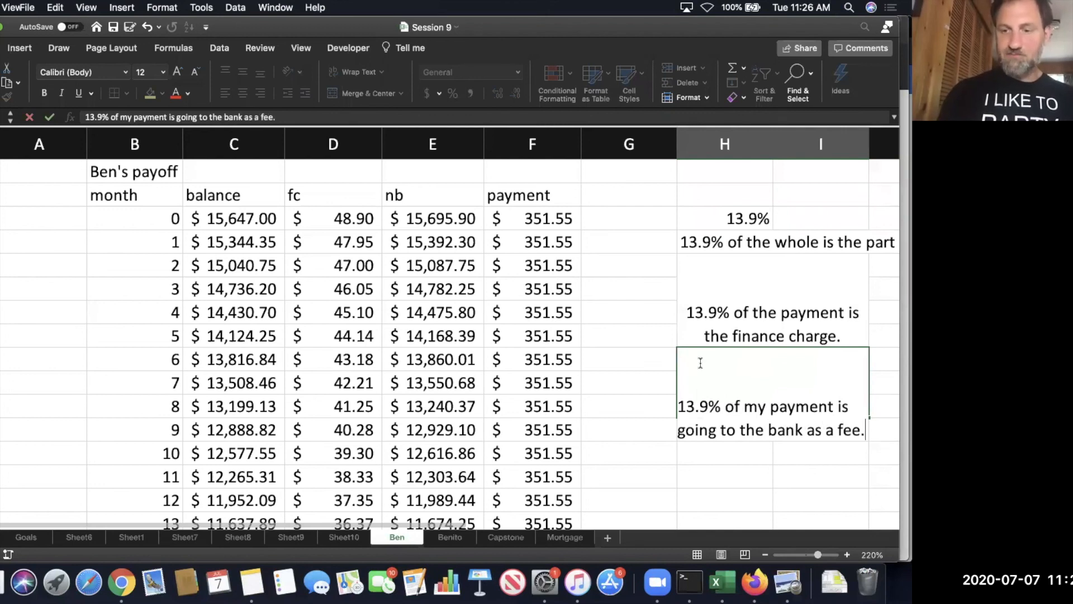
pyautogui.click(356, 72)
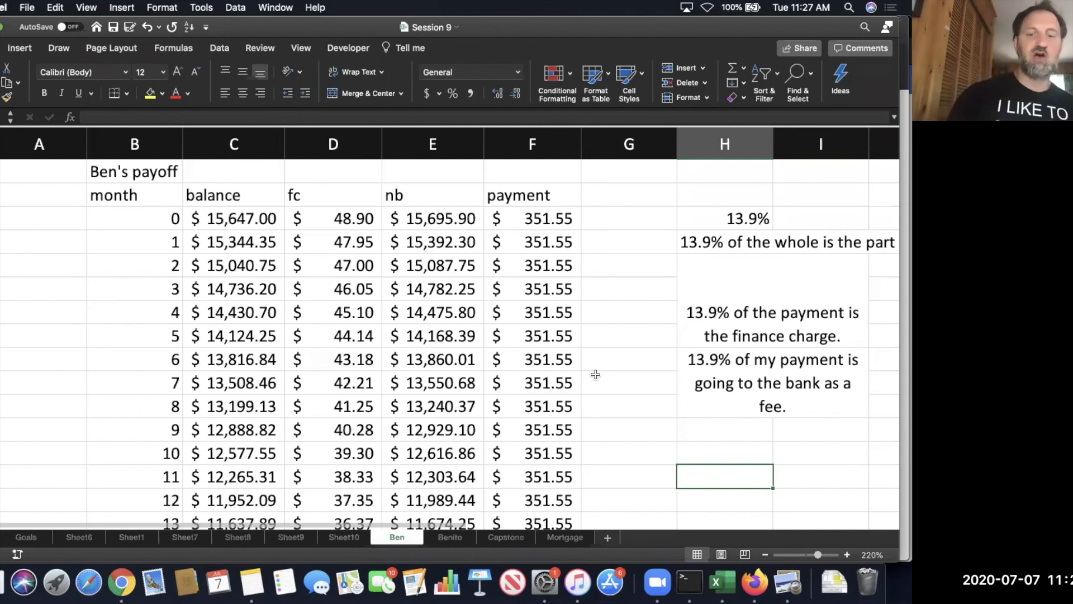
# Enter =D50/F50 in H50 beside month 47, giving a 0.3% finance-charge share.
pyautogui.scroll(-3)
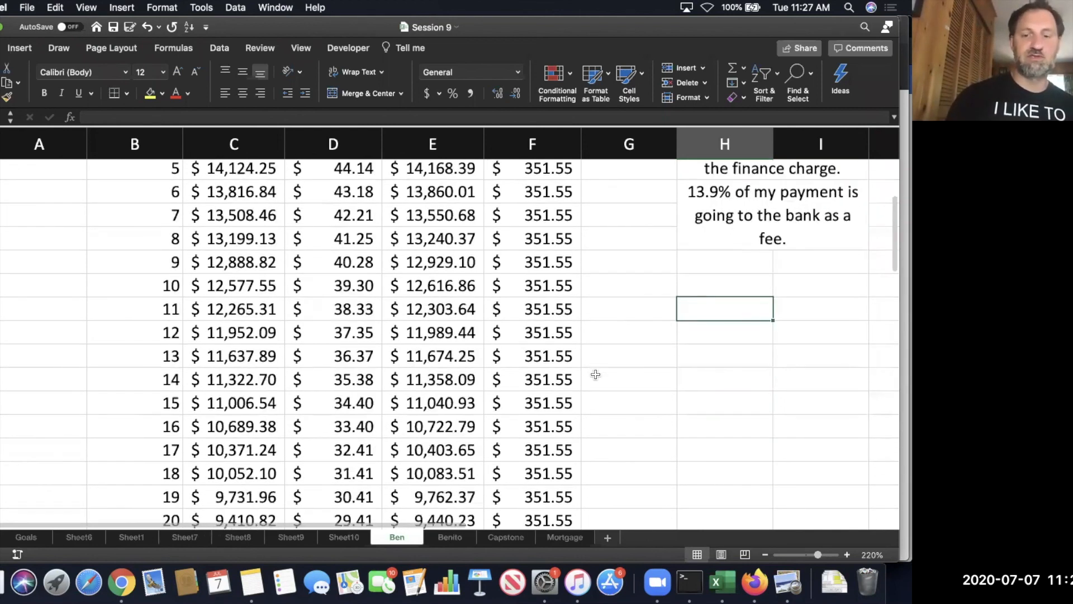
pyautogui.scroll(-3)
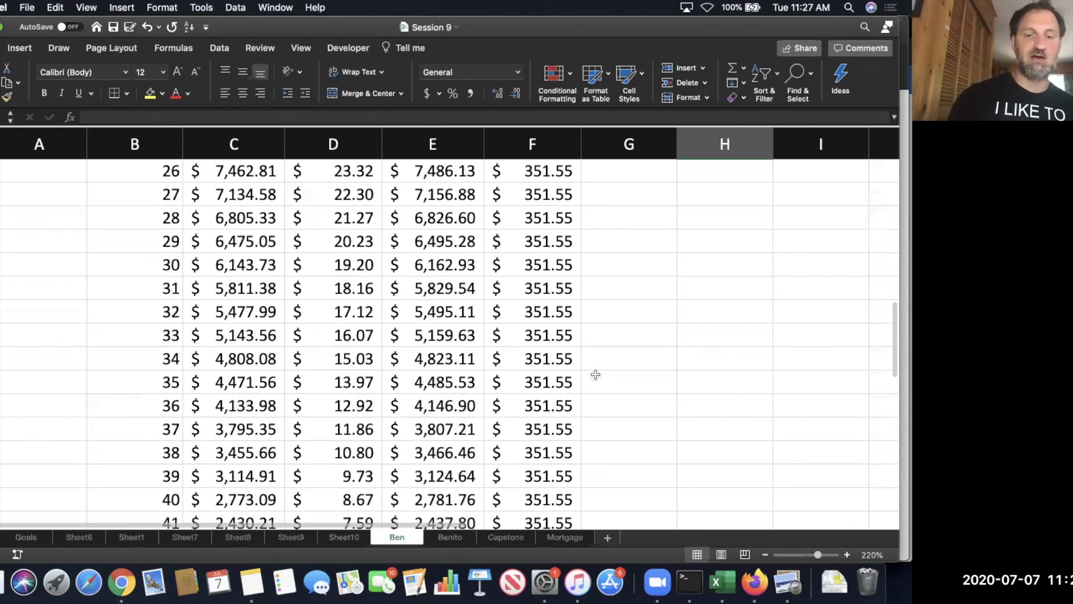
pyautogui.scroll(-3)
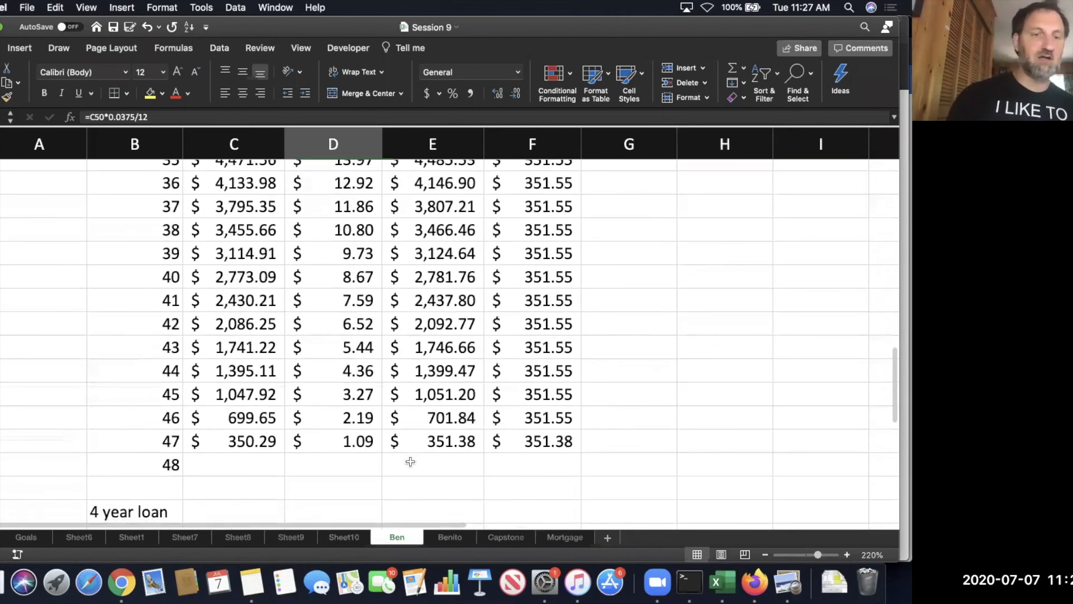
pyautogui.click(333, 441)
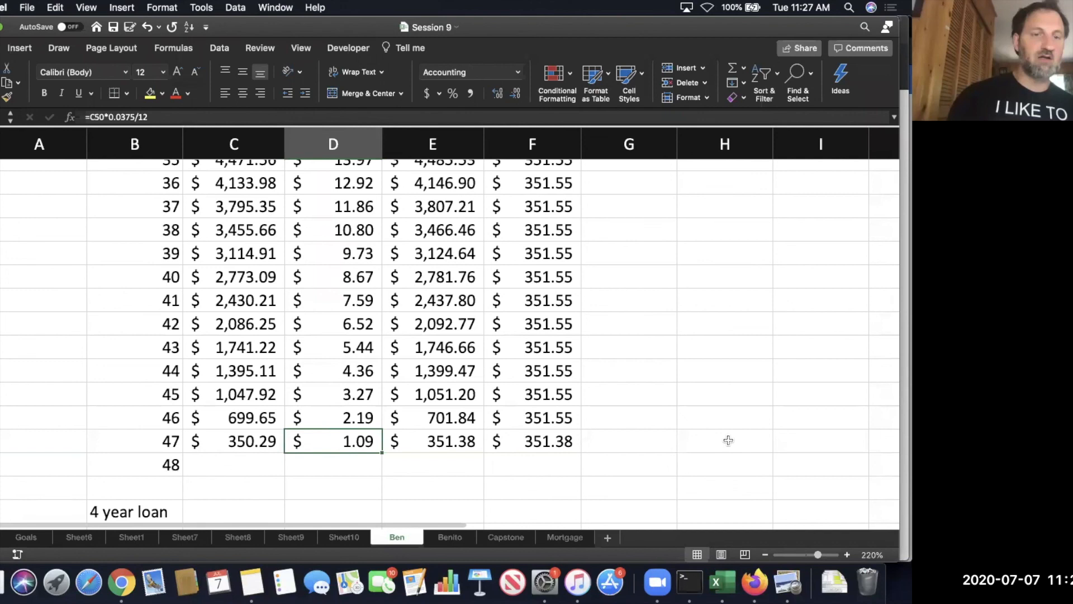
pyautogui.click(725, 441)
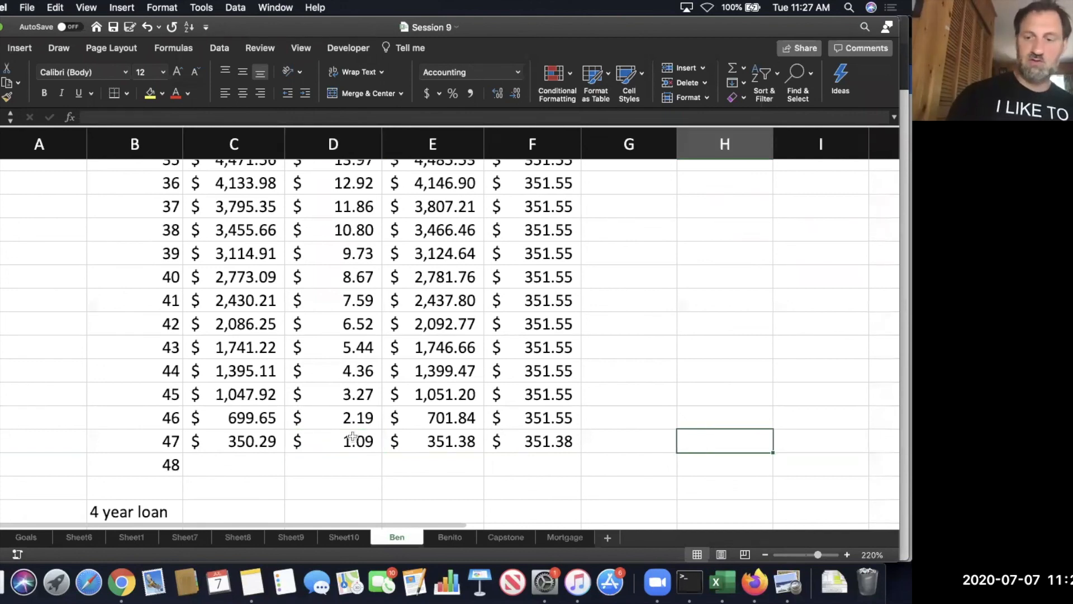
pyautogui.write('=D50')
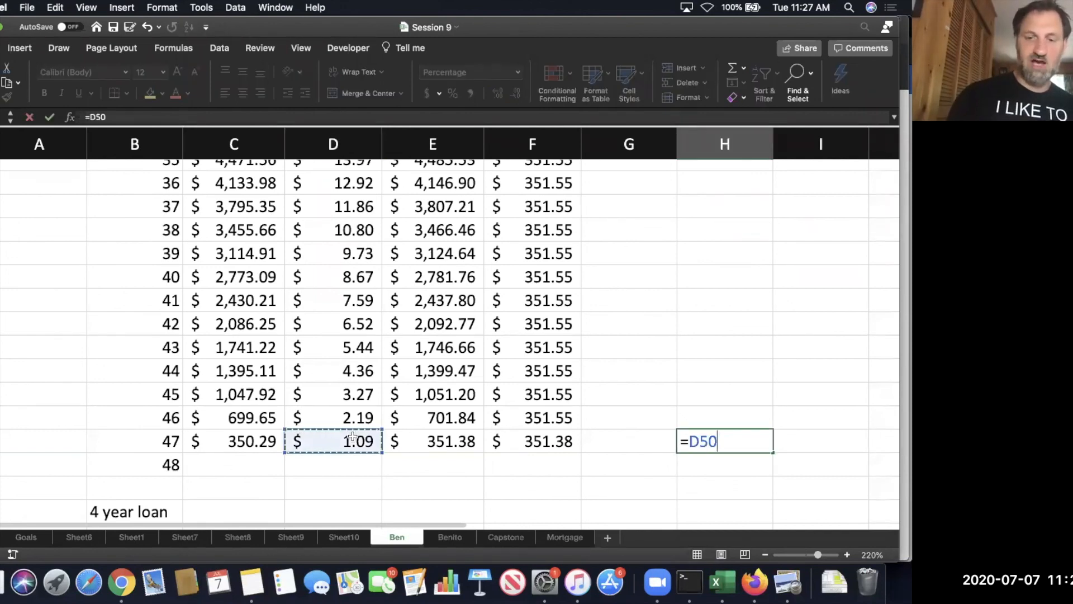
pyautogui.write('/')
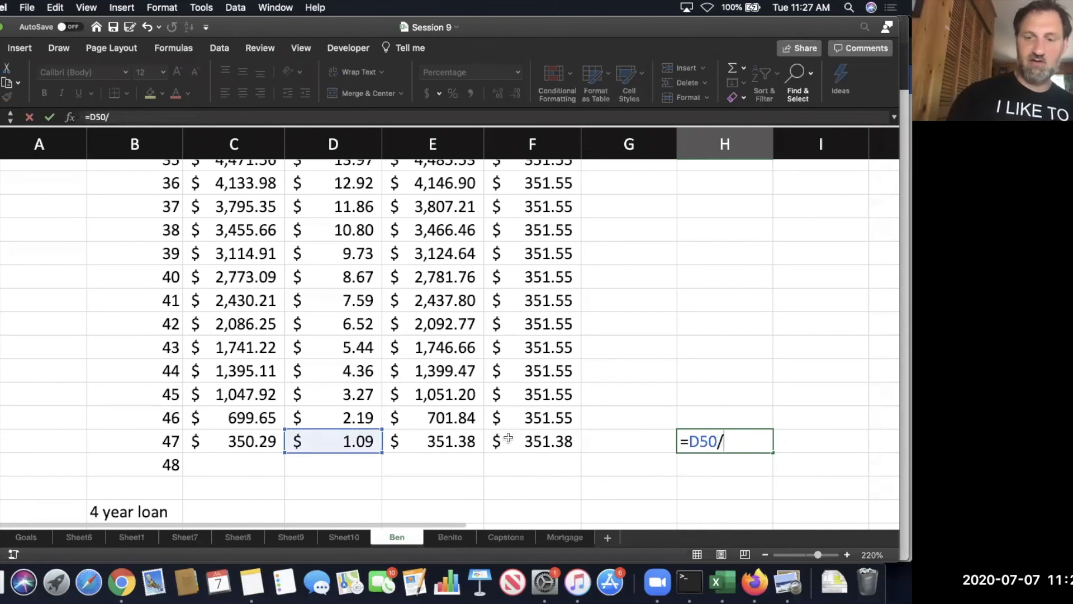
pyautogui.press('Return')
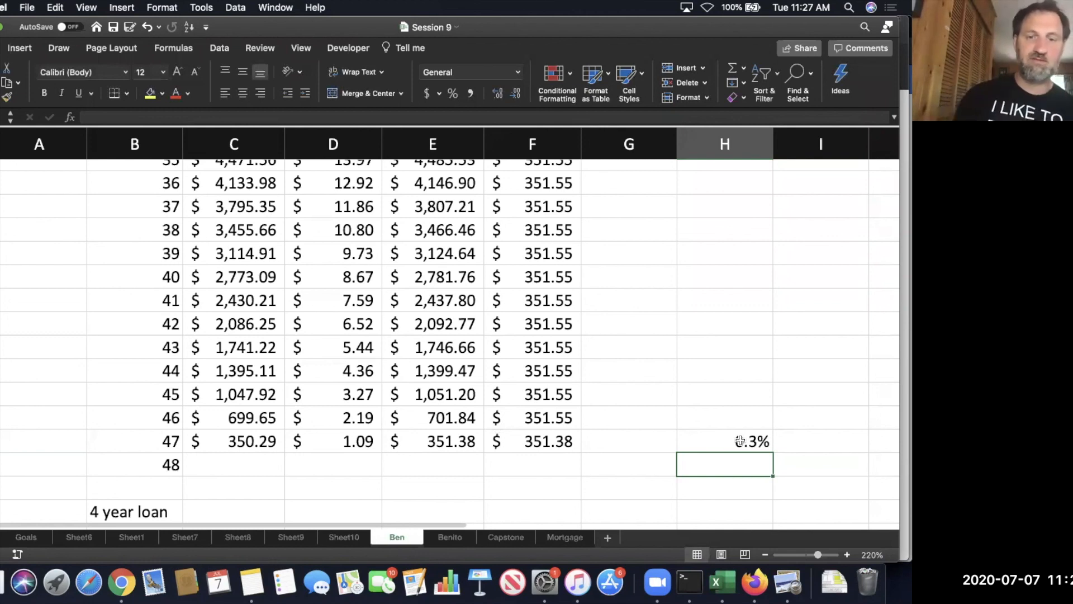
pyautogui.moveTo(372, 247)
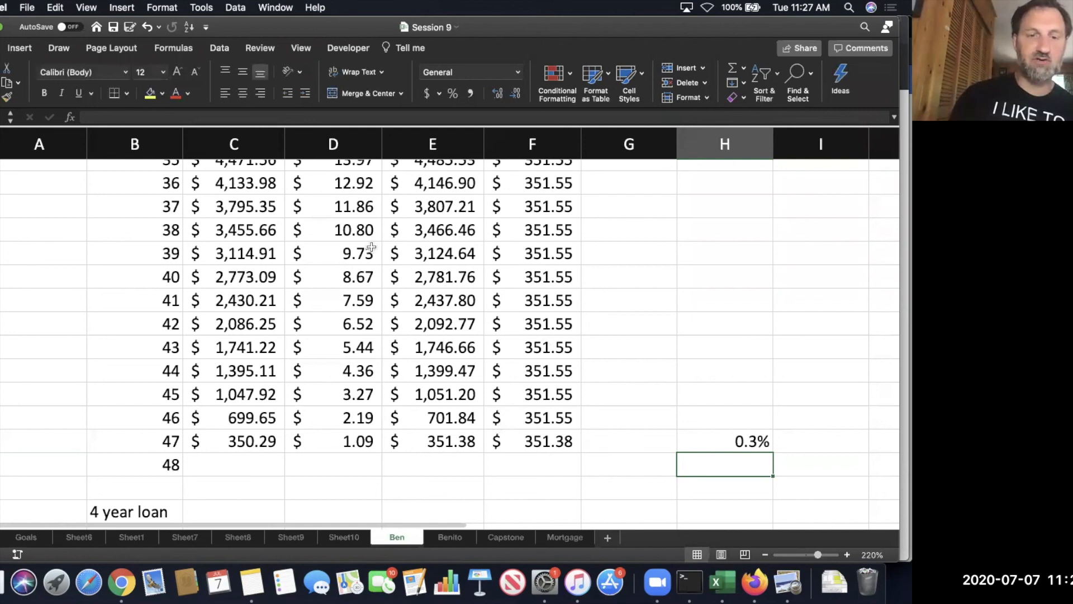
pyautogui.moveTo(715, 183)
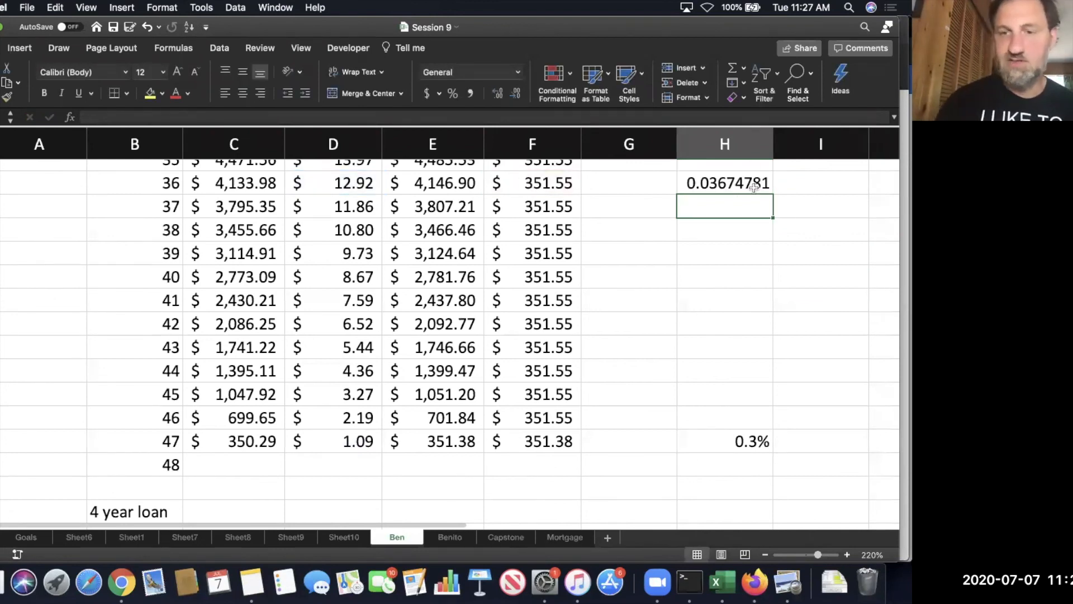
# Fill the percentage formula from H36 down to H47, falling from 3.7% to 0.3%.
pyautogui.click(725, 183)
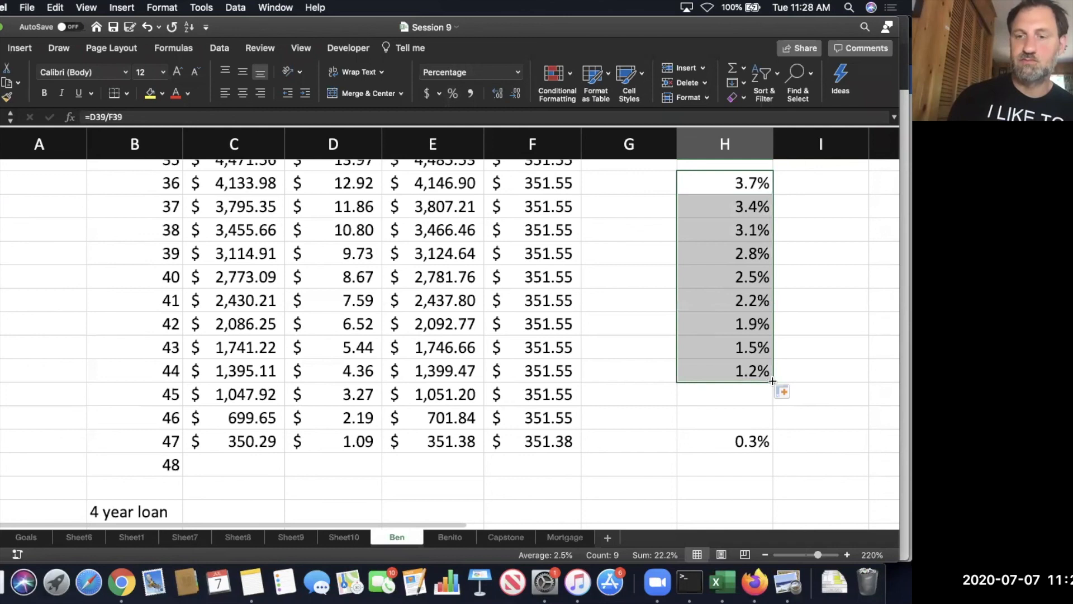
pyautogui.click(725, 300)
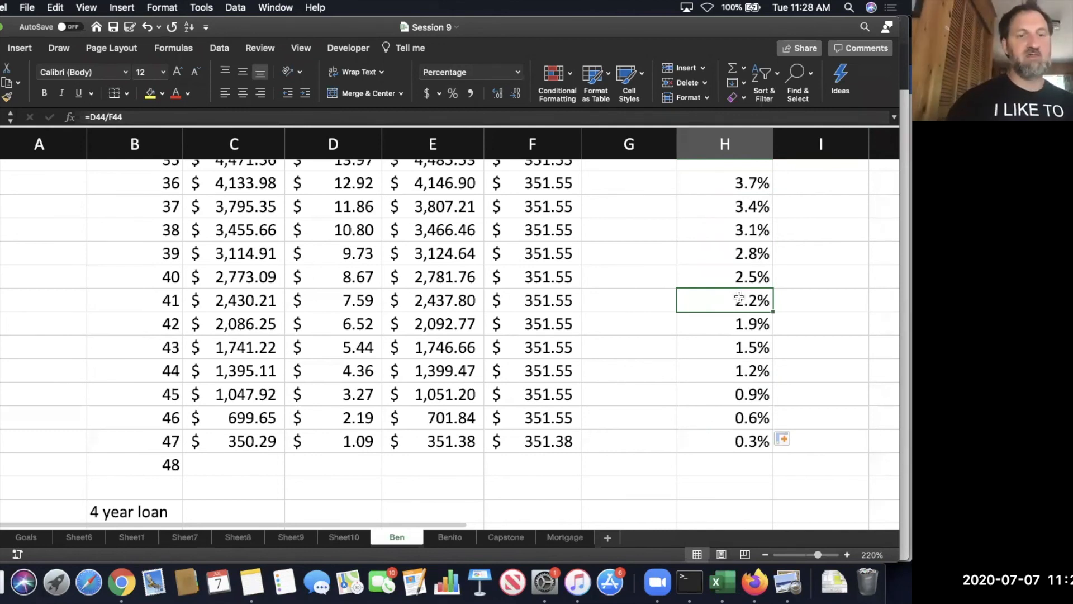
pyautogui.scroll(-3)
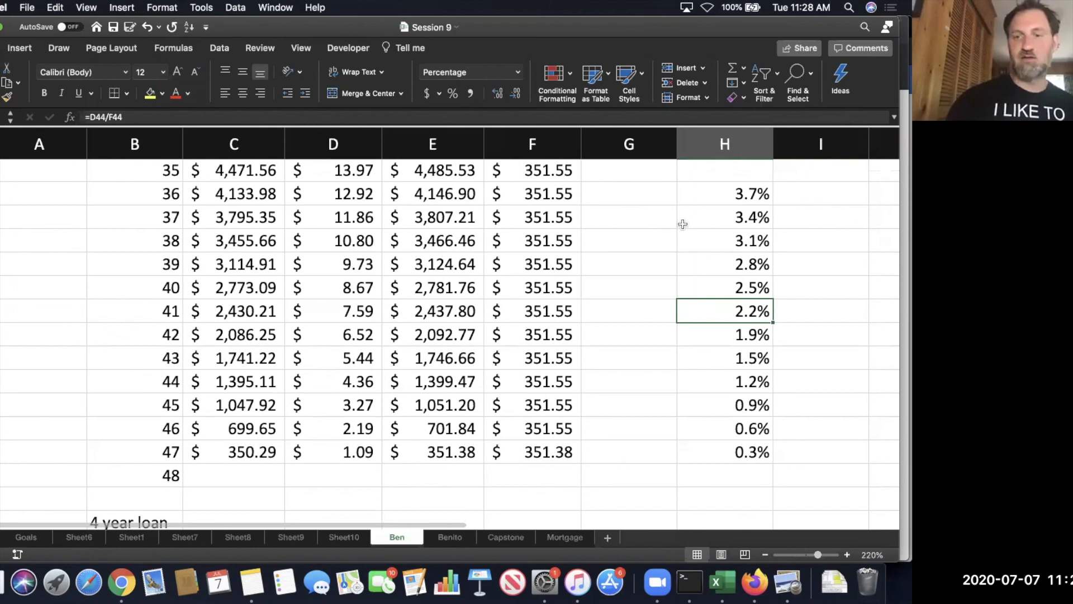
pyautogui.scroll(3)
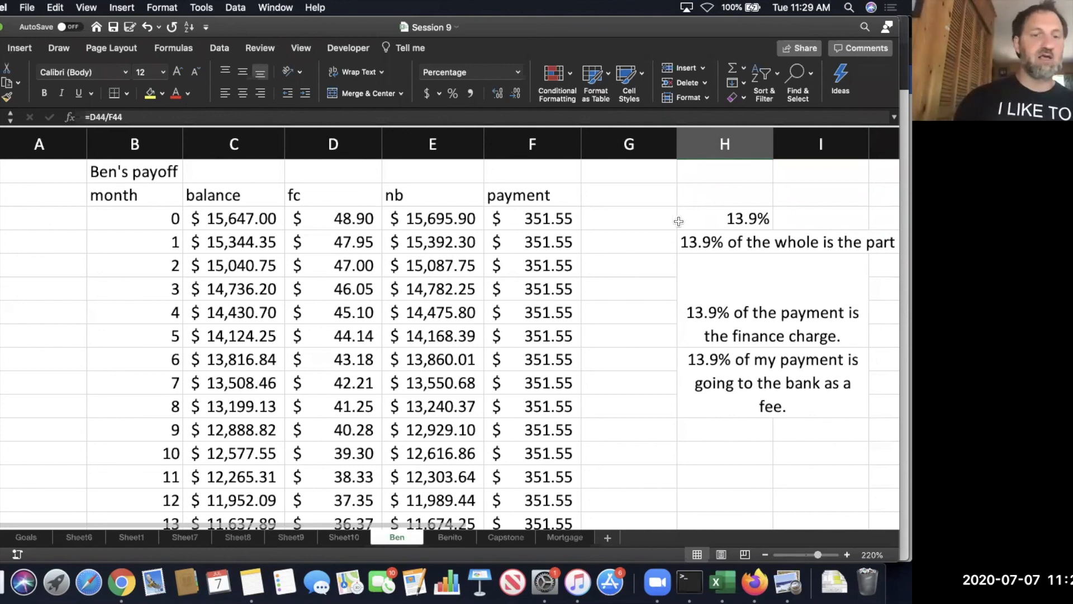
pyautogui.moveTo(479, 272)
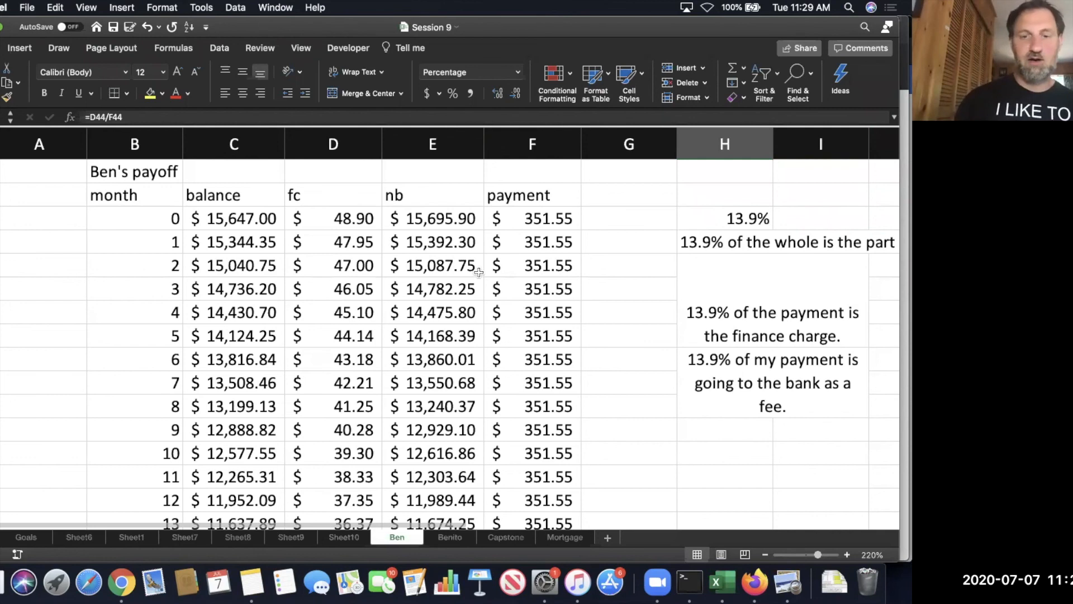
pyautogui.moveTo(431, 521)
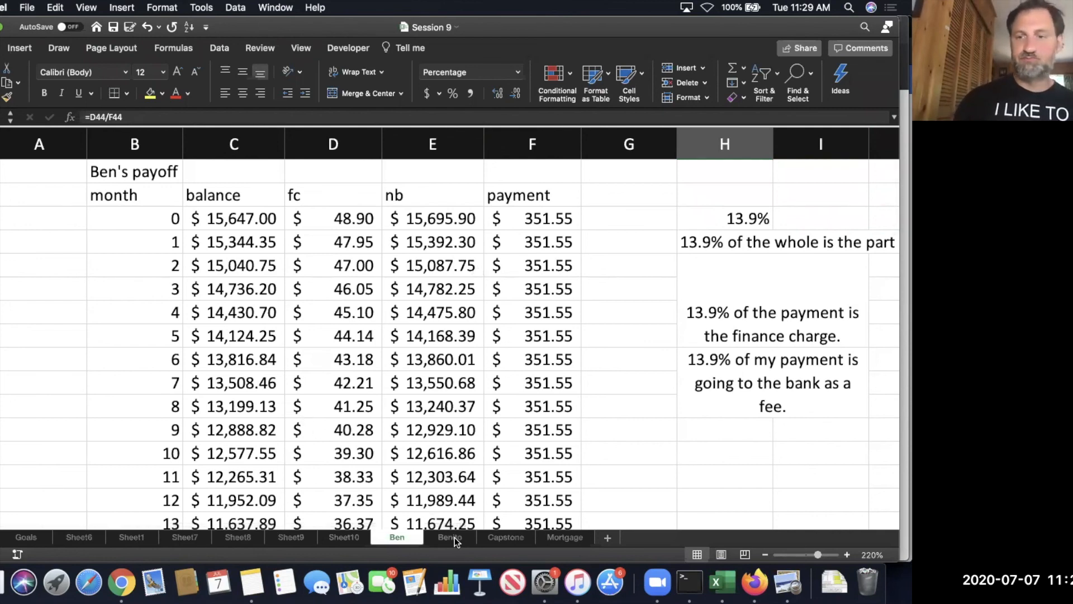
pyautogui.moveTo(418, 360)
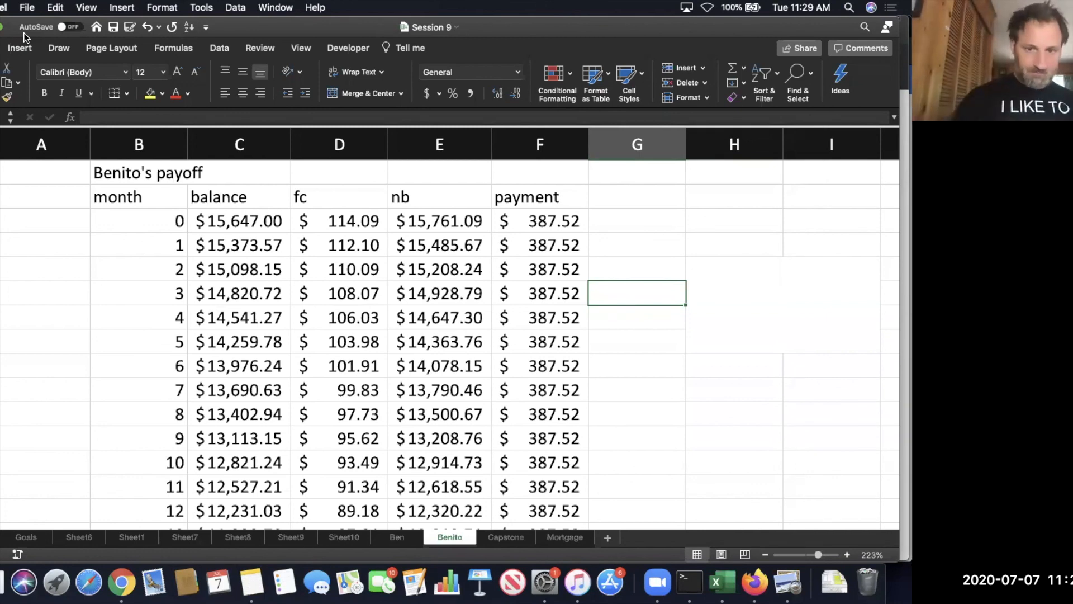
pyautogui.moveTo(394, 538)
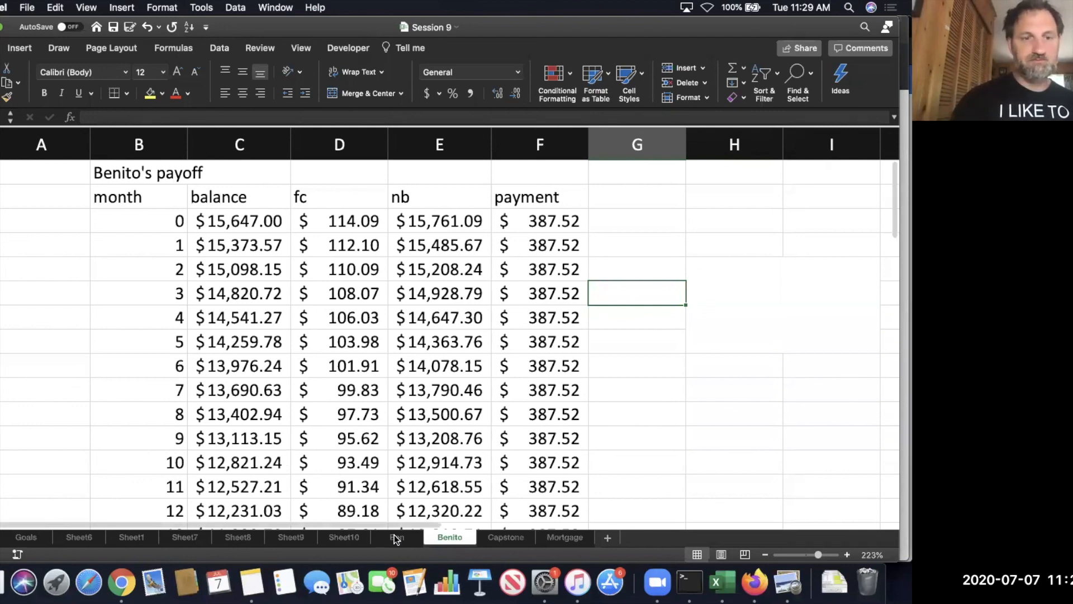
pyautogui.click(396, 537)
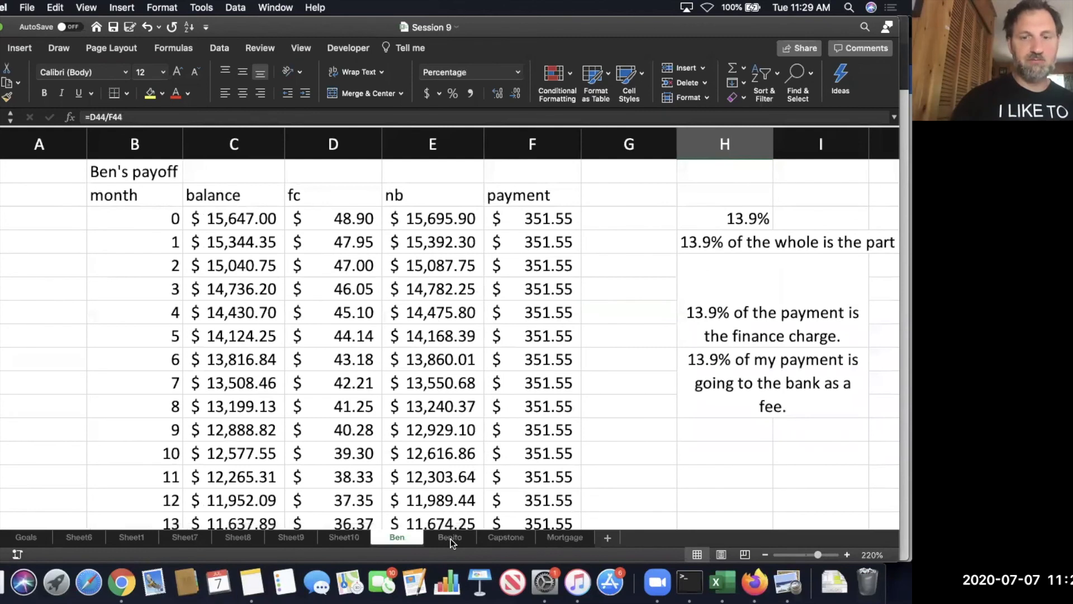
pyautogui.click(450, 536)
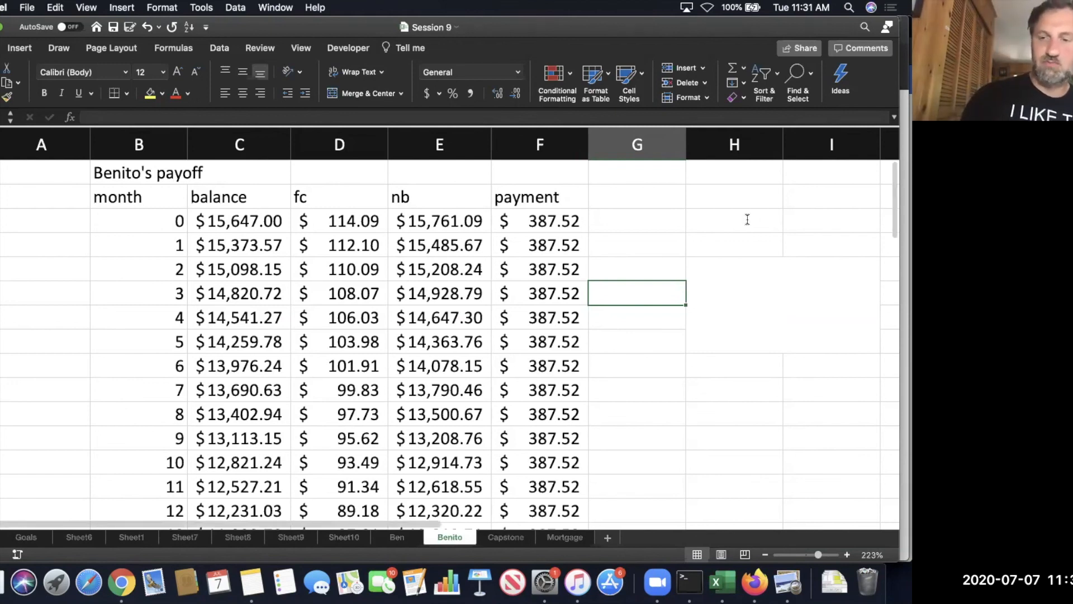
# Enter =D3/F3 in H3 beside Benito's table, showing a 29.4% finance-charge share.
pyautogui.click(734, 220)
pyautogui.write('=D3/')
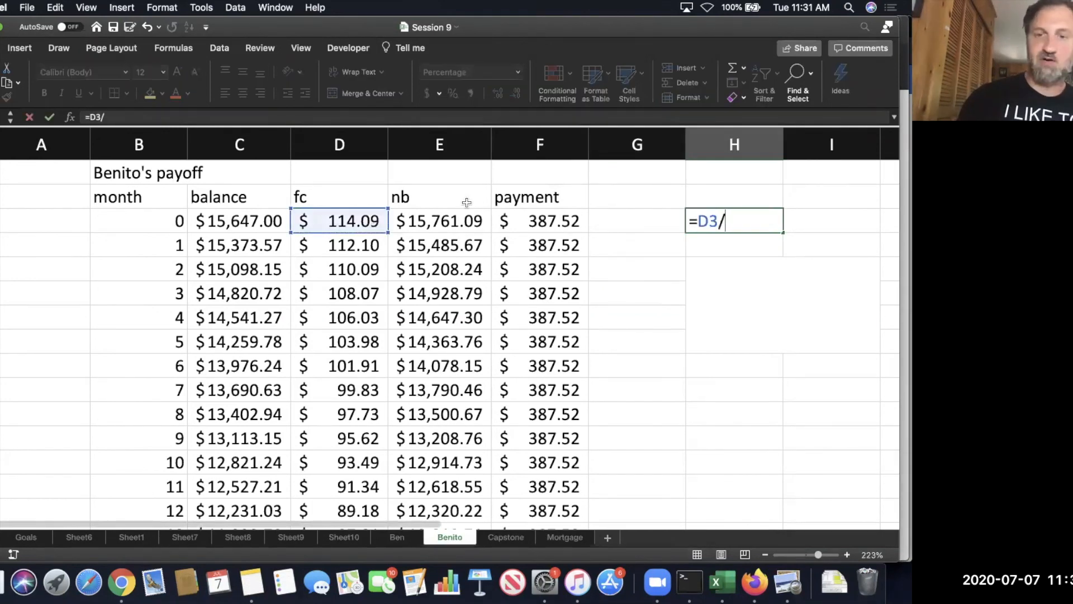
pyautogui.click(540, 221)
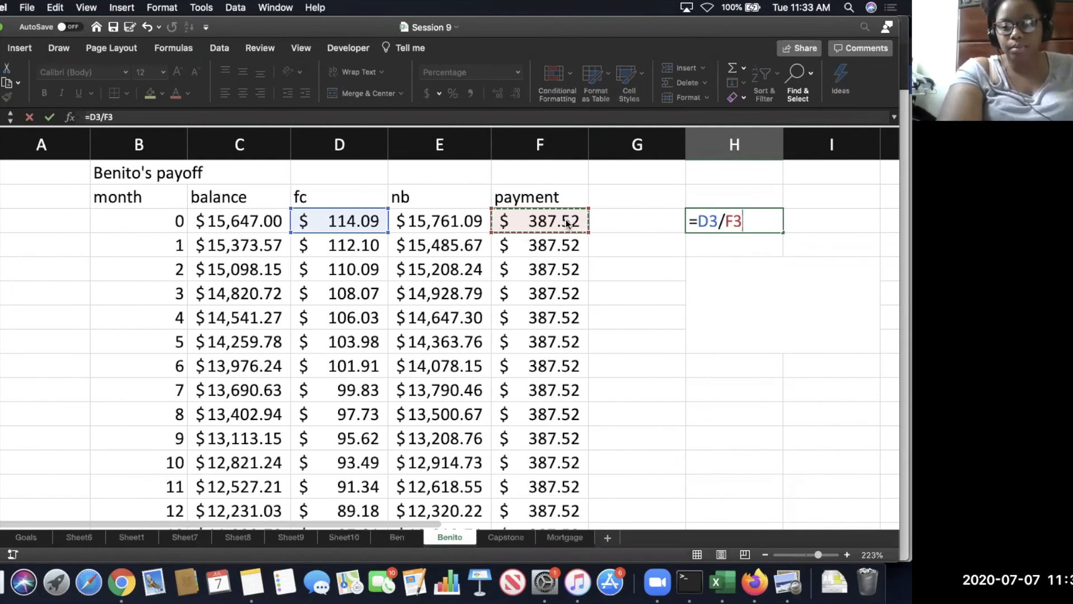
pyautogui.press('Return')
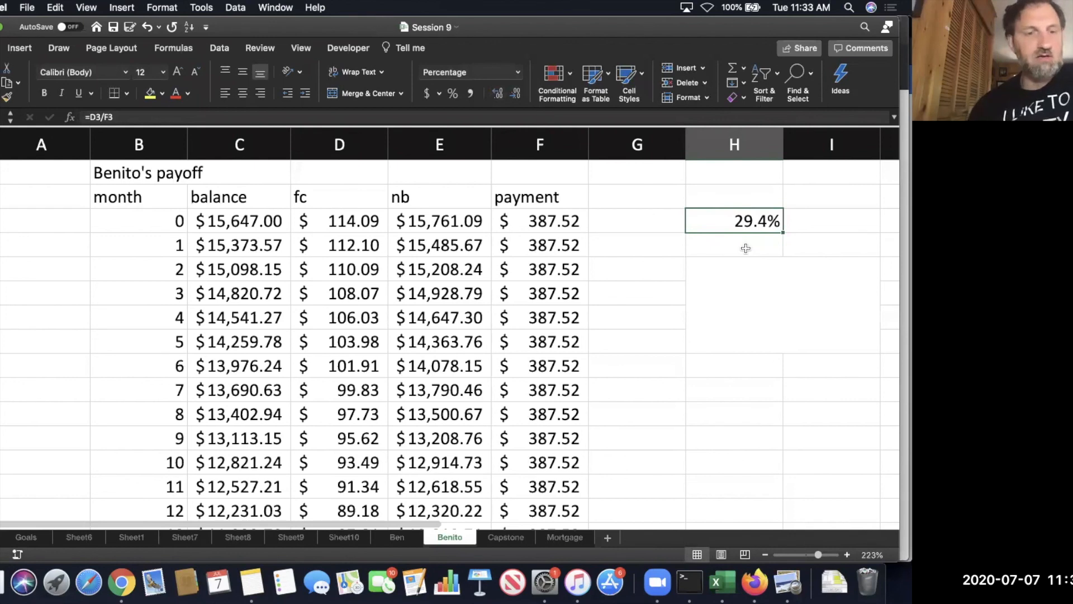
pyautogui.moveTo(741, 272)
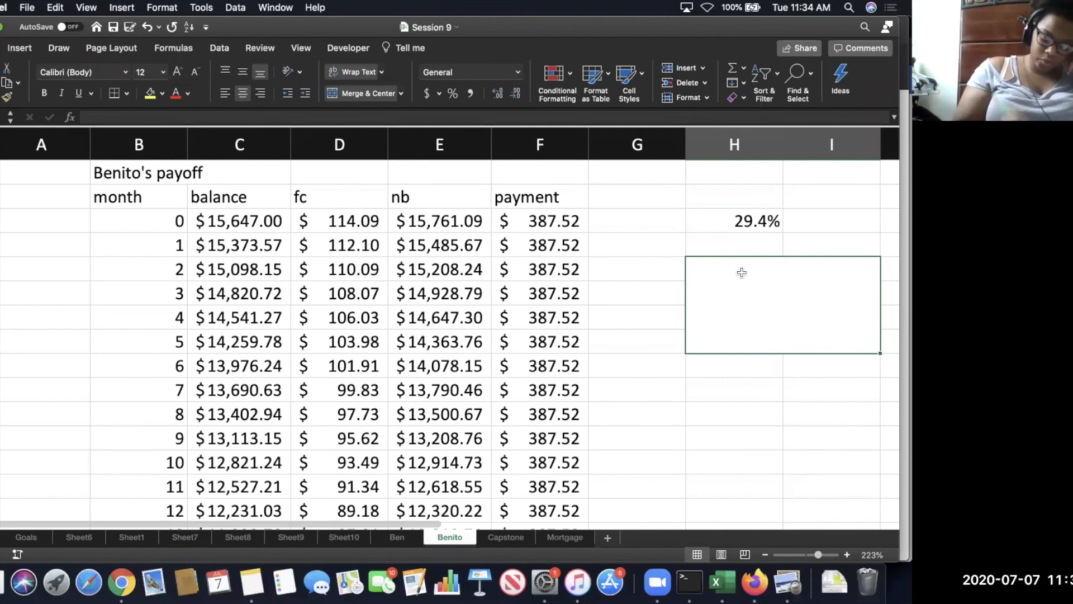
# Type '29.4% of Benito's payment is going to the bank as a fee.' in the merged block.
pyautogui.write('29.')
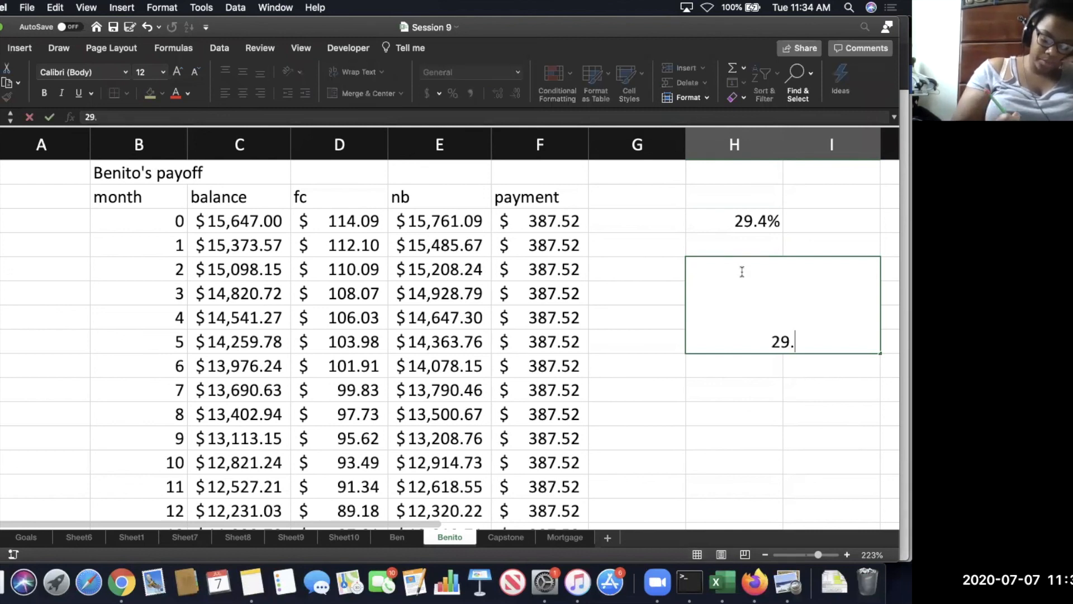
pyautogui.write('4% of')
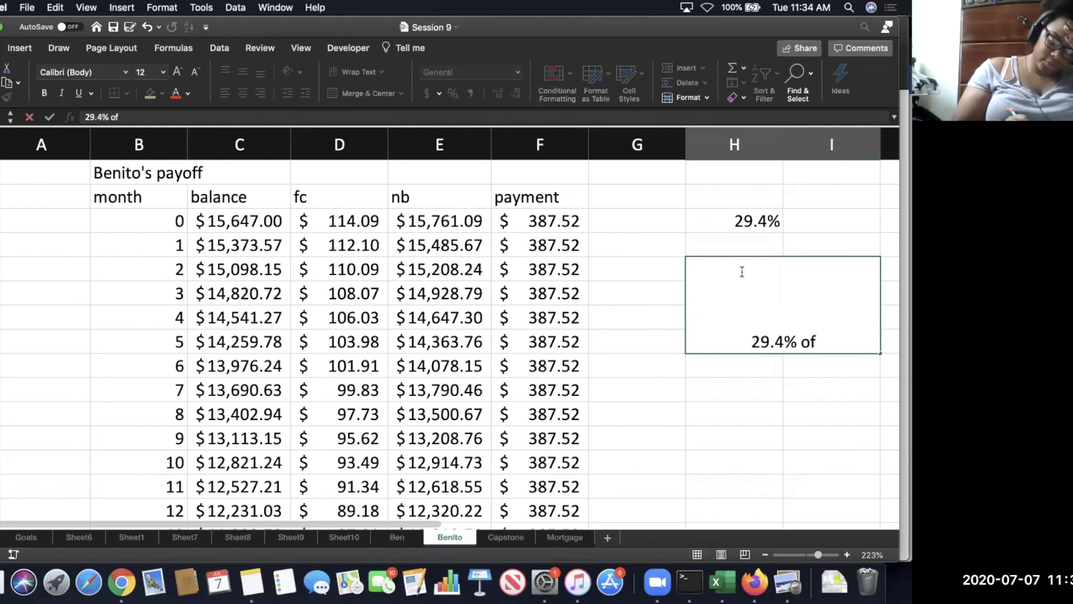
pyautogui.write('Benito')
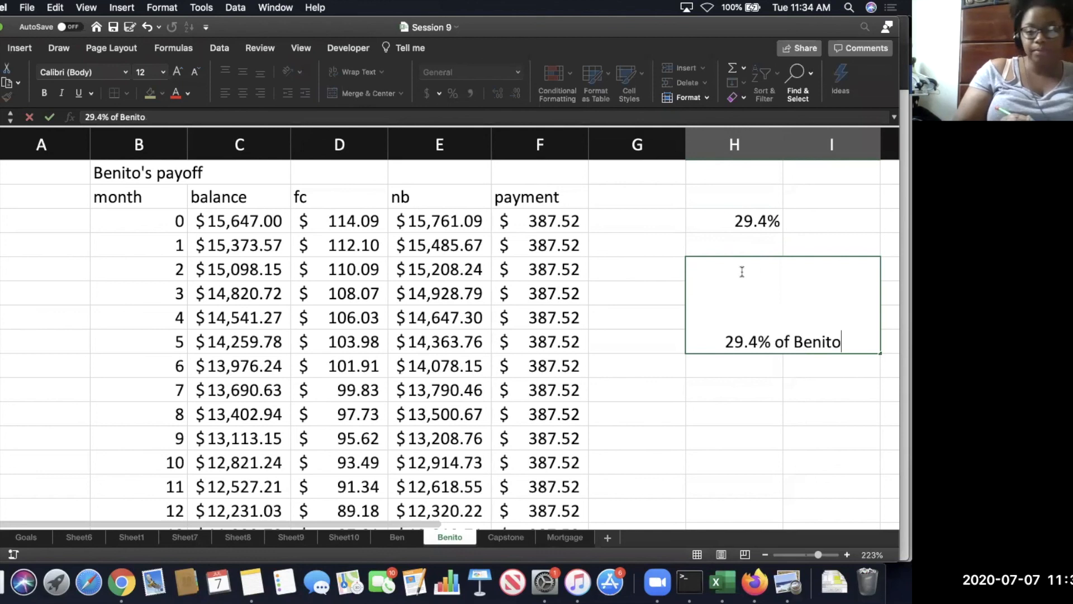
pyautogui.write("'s pay")
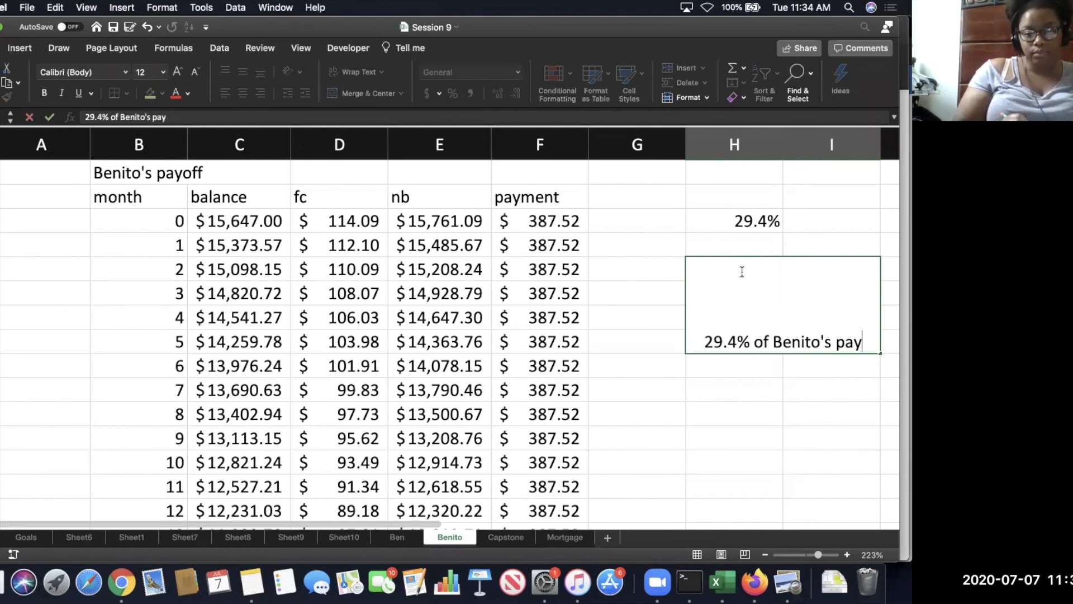
pyautogui.write('payment is going to the bank as a fee.')
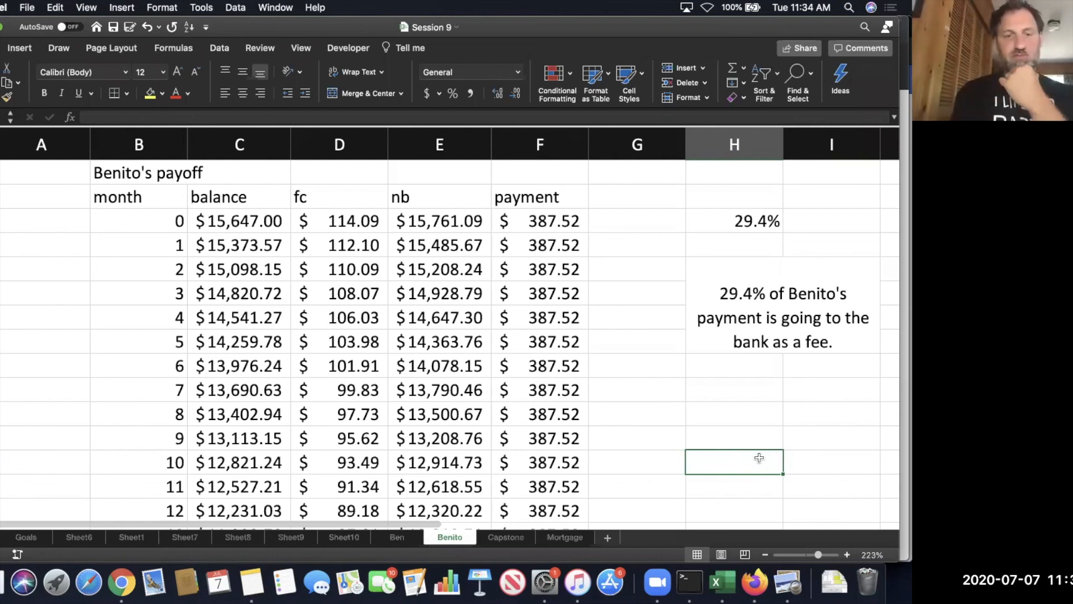
# Scroll Benito's payoff table down to month 45 and back up to review it.
pyautogui.scroll(-3)
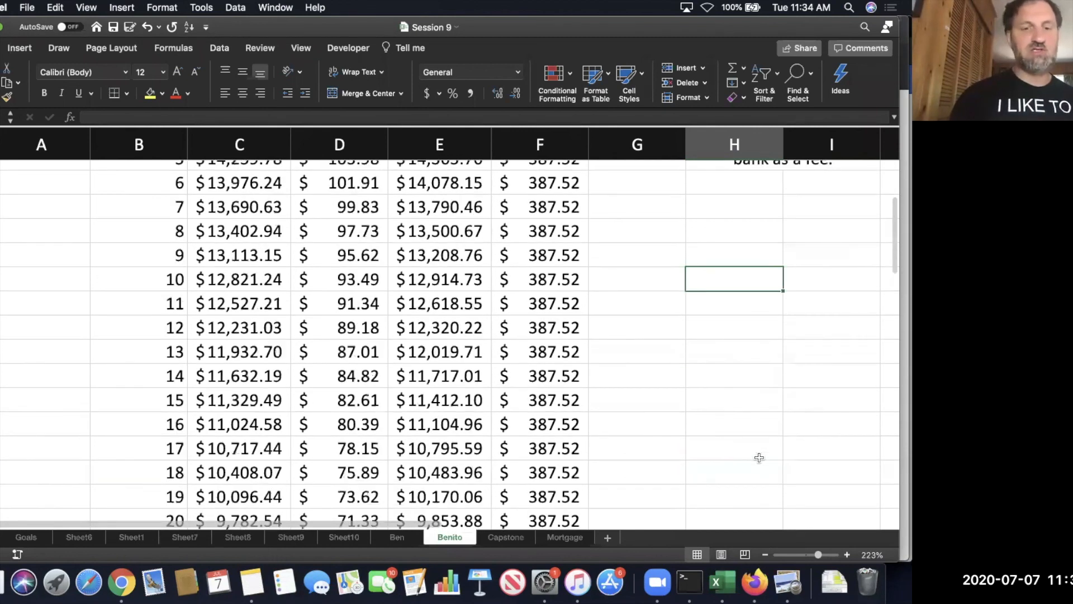
pyautogui.scroll(-3)
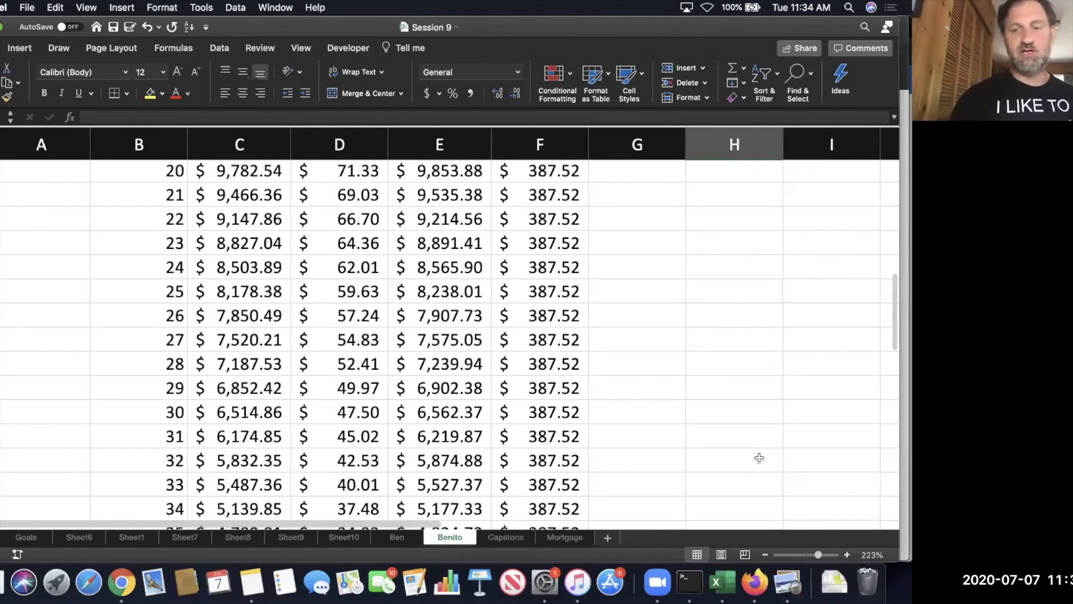
pyautogui.scroll(-3)
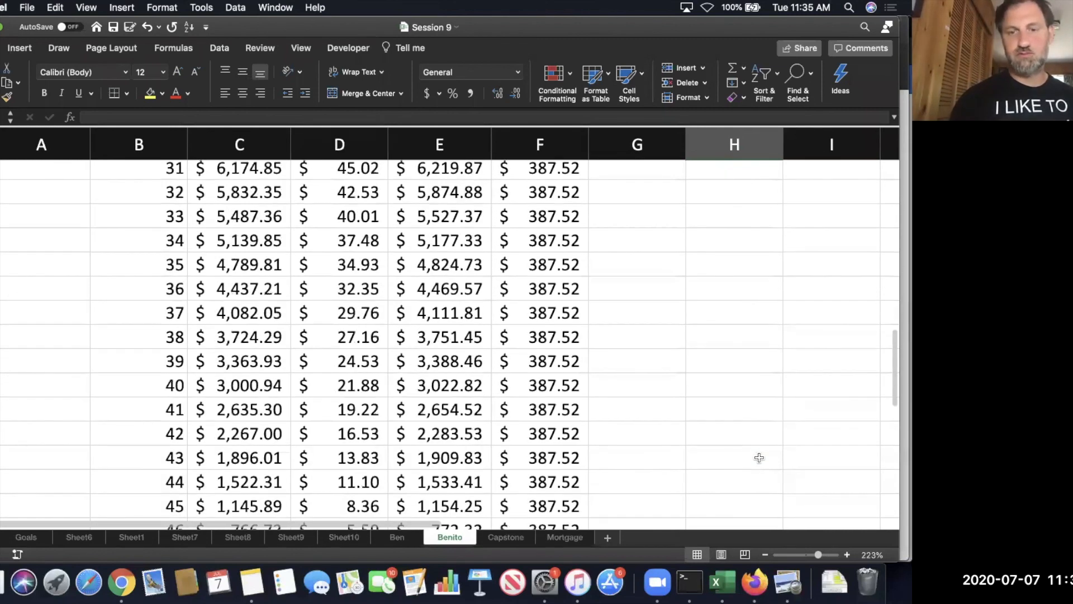
pyautogui.scroll(3)
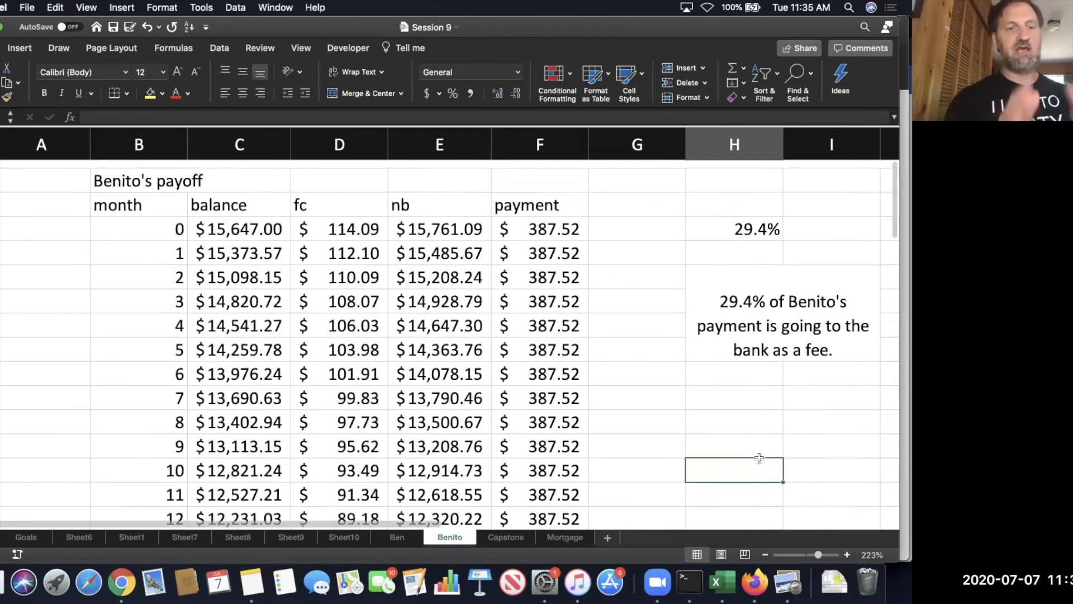
pyautogui.scroll(3)
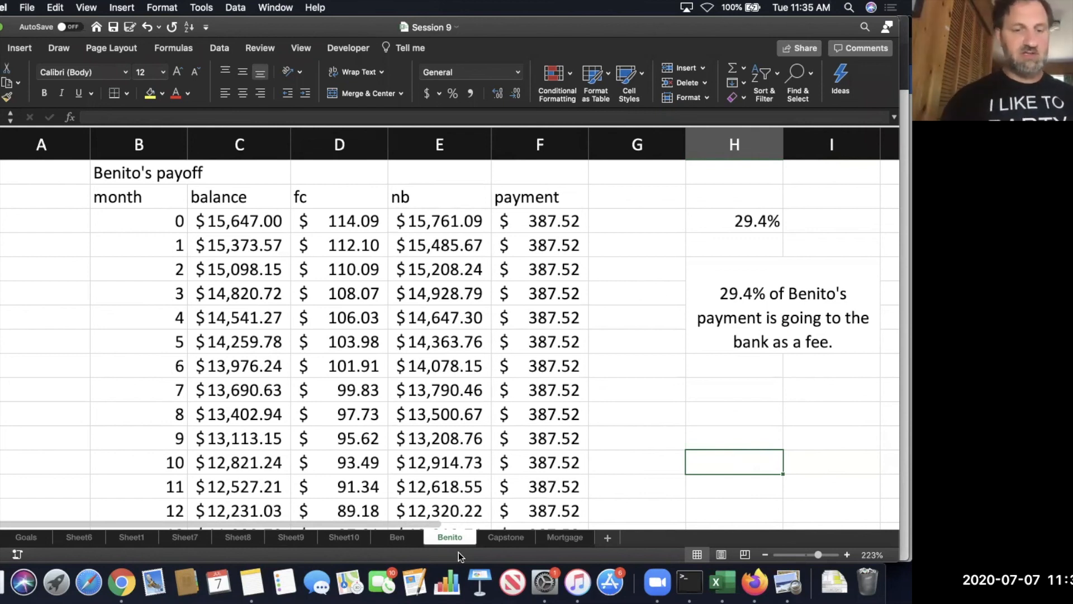
pyautogui.moveTo(68, 540)
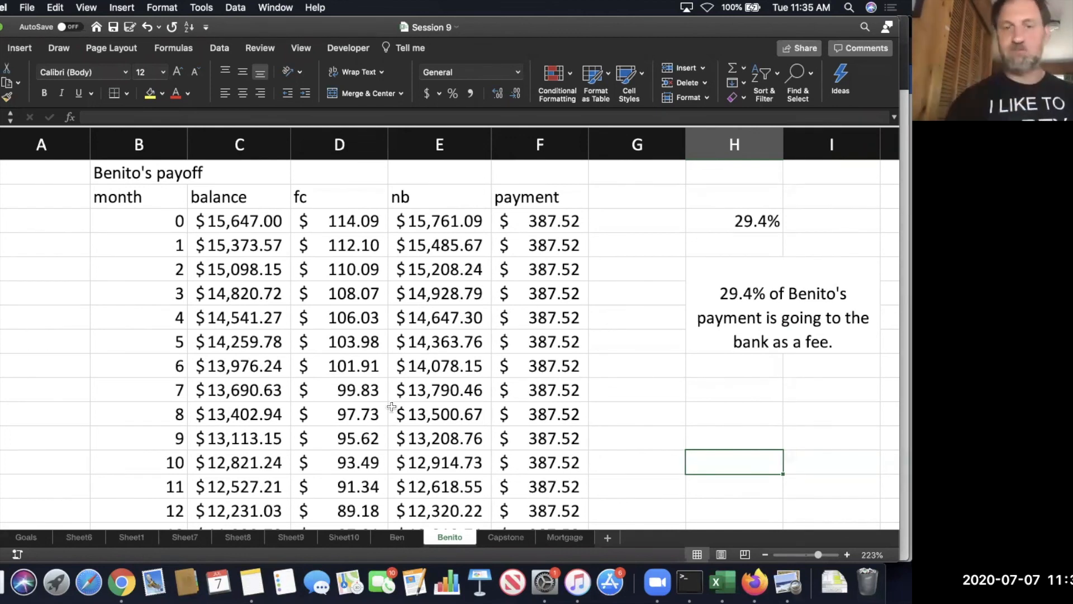
# On Ben's sheet, enter =SUM(D3:D50) below the finance charges, totalling $1,227.23.
pyautogui.click(396, 537)
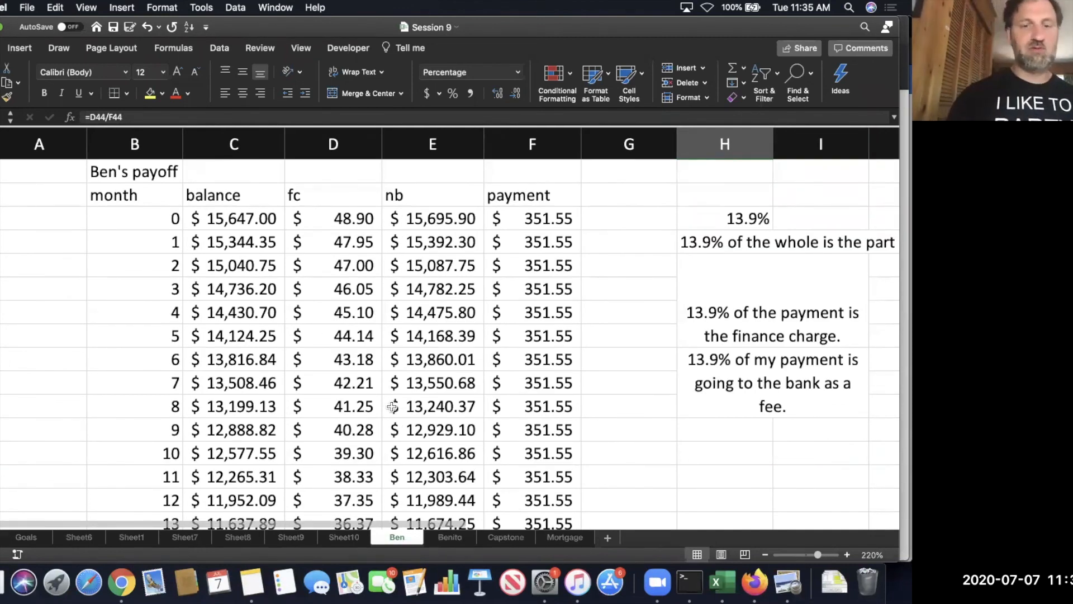
pyautogui.scroll(-3)
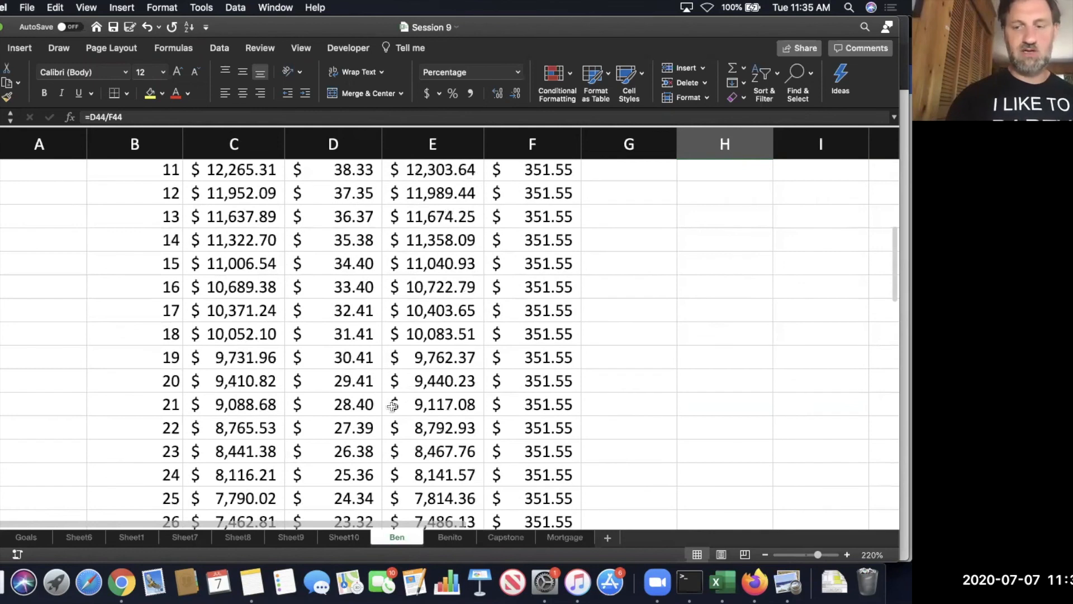
pyautogui.scroll(-3)
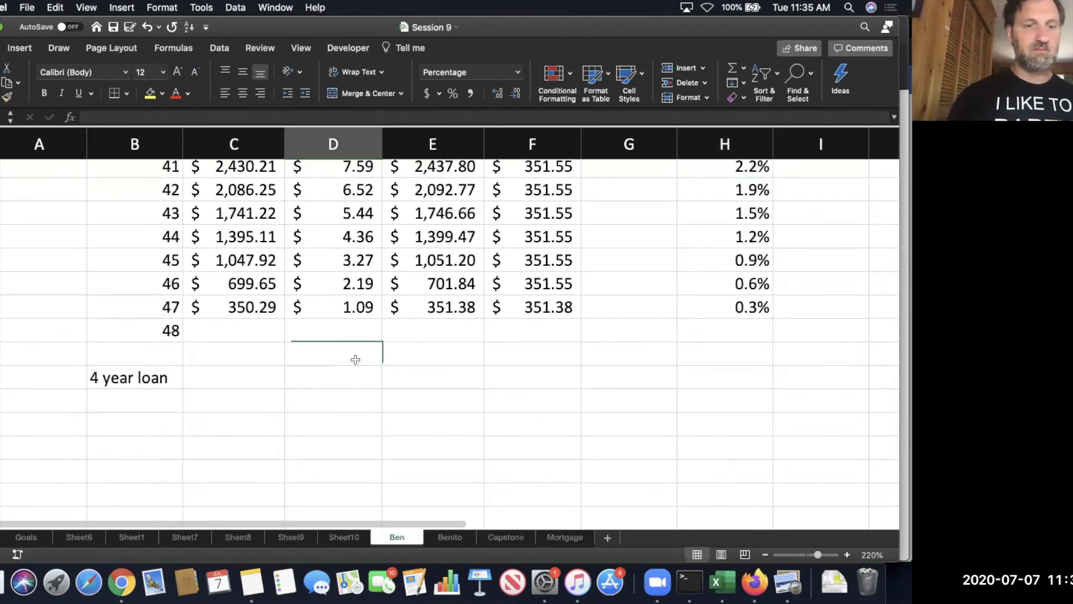
pyautogui.click(333, 353)
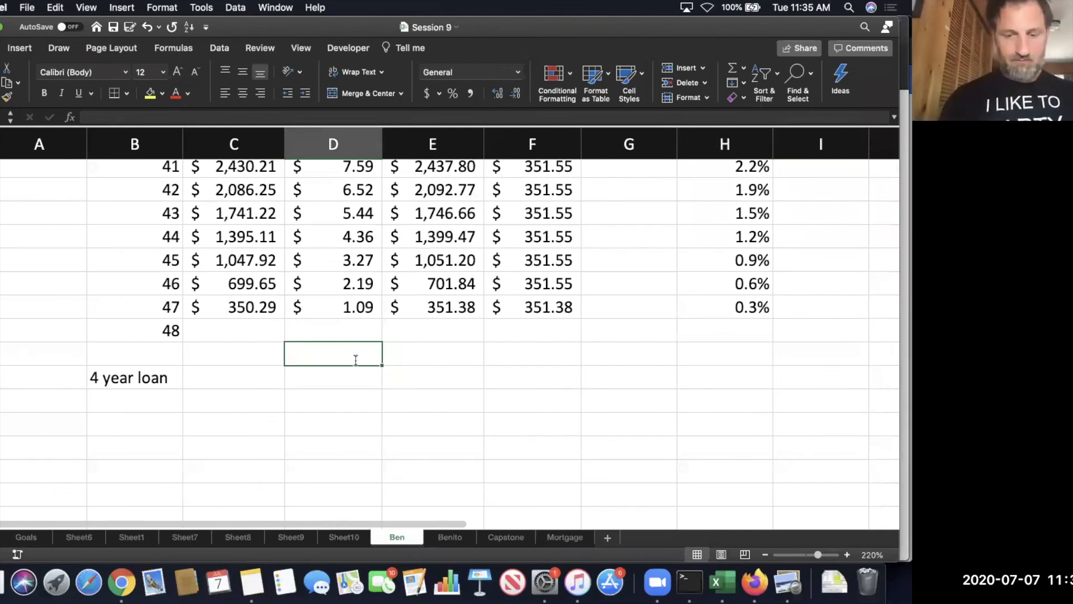
pyautogui.write('=sum(D3:D50')
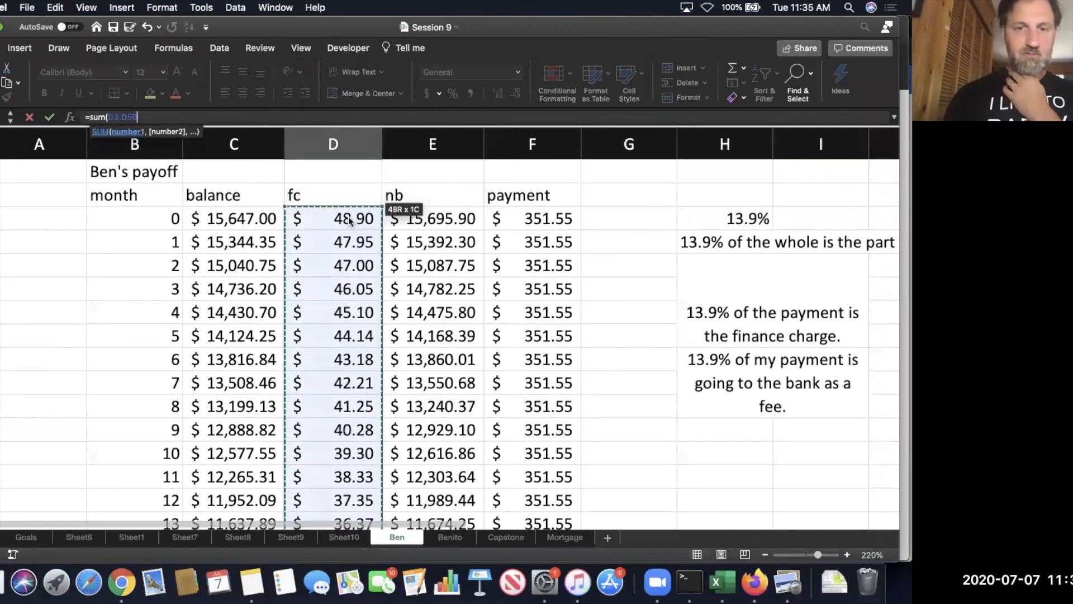
pyautogui.press('Escape')
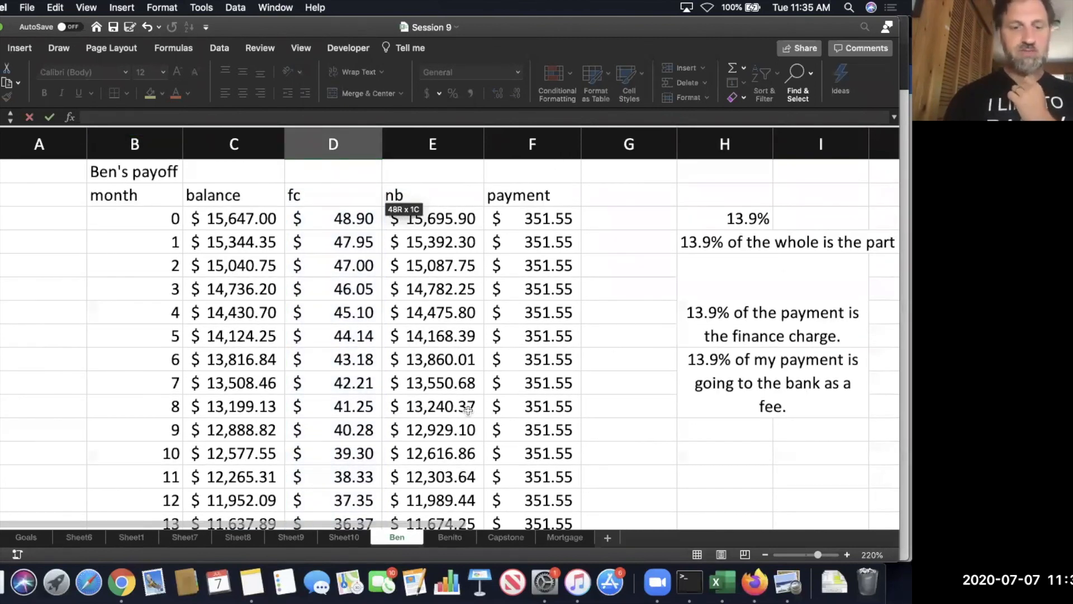
# Scroll through Ben's table and select a cell to check the total.
pyautogui.scroll(-3)
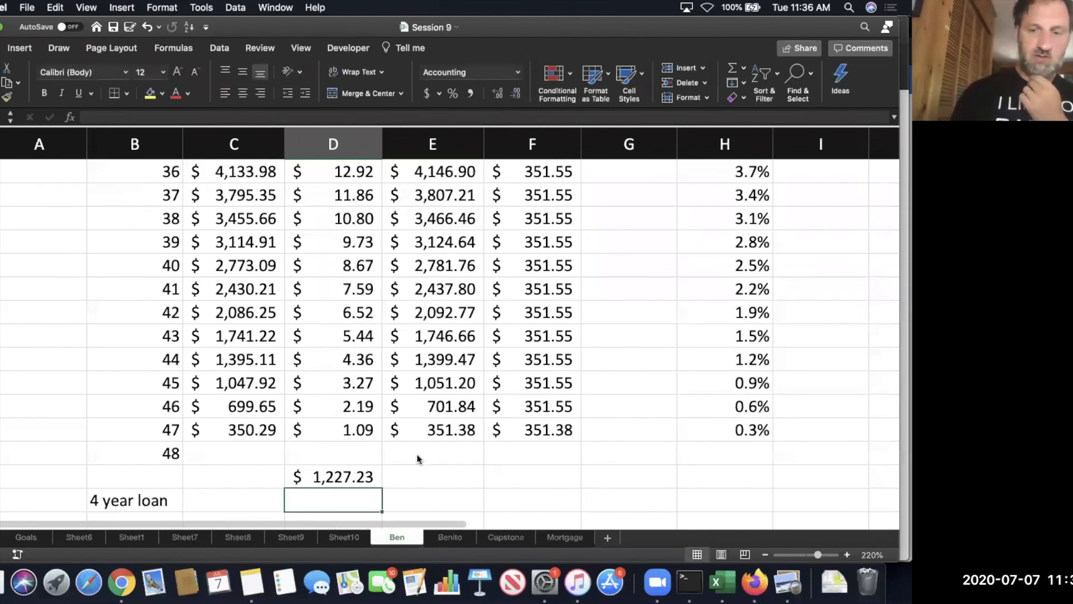
pyautogui.click(437, 452)
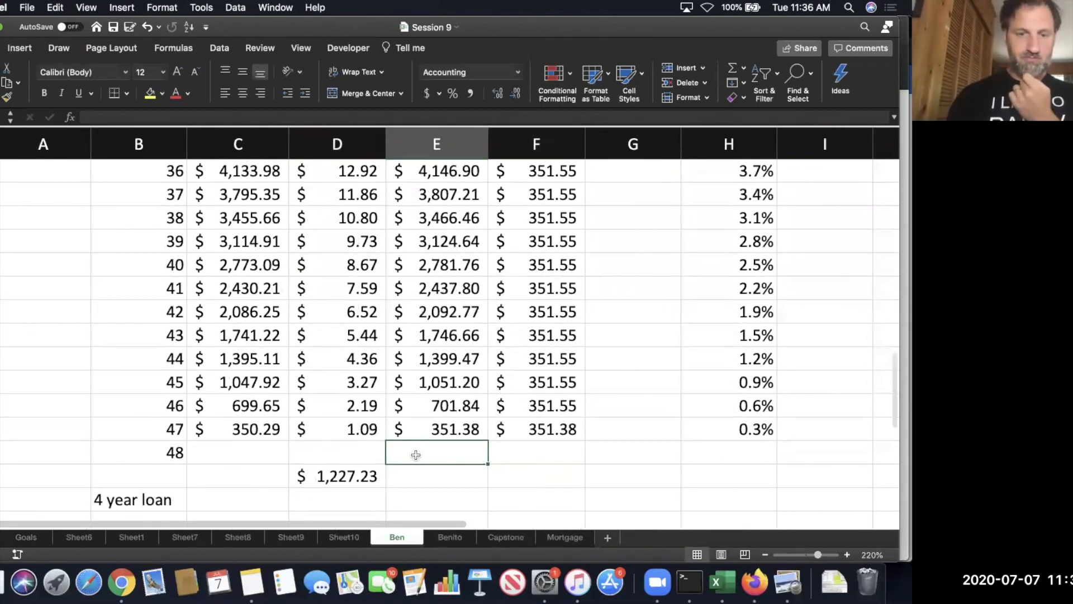
pyautogui.scroll(-3)
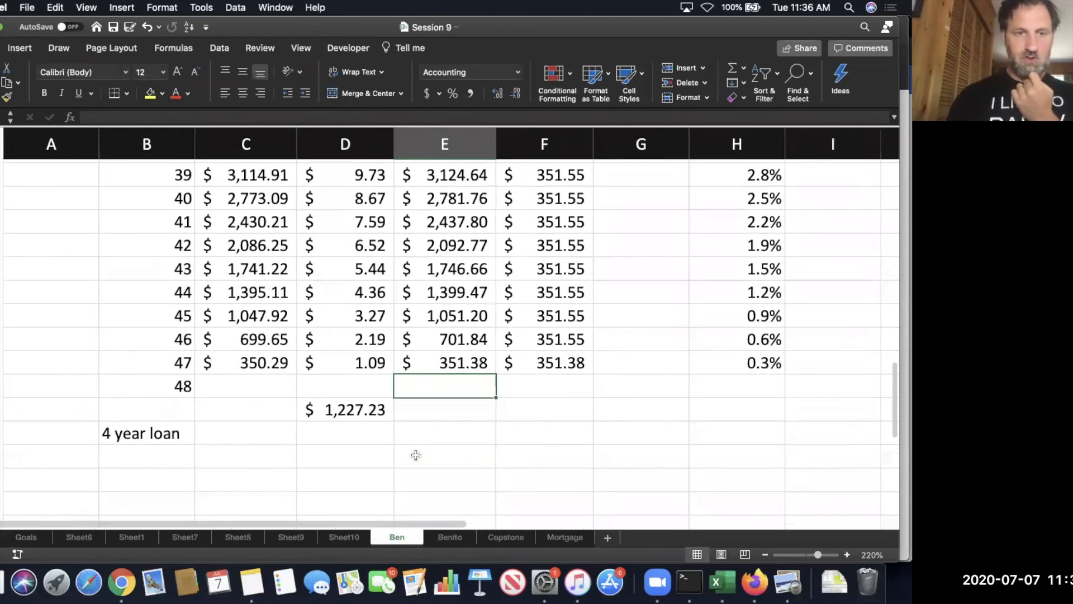
pyautogui.scroll(3)
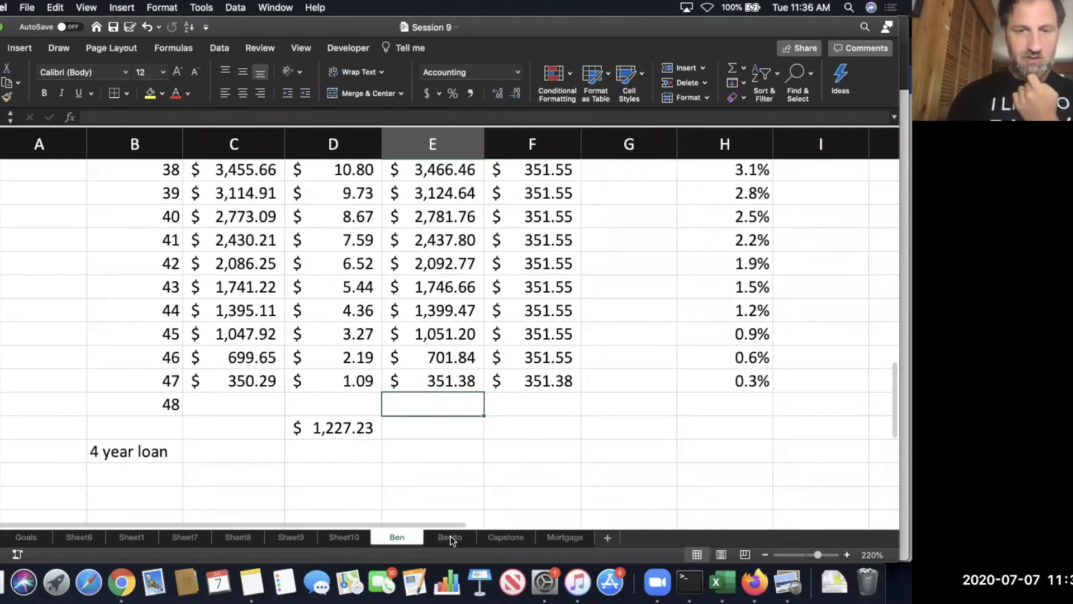
# On Benito's sheet, inspect the formula behind his first finance charge.
pyautogui.click(450, 537)
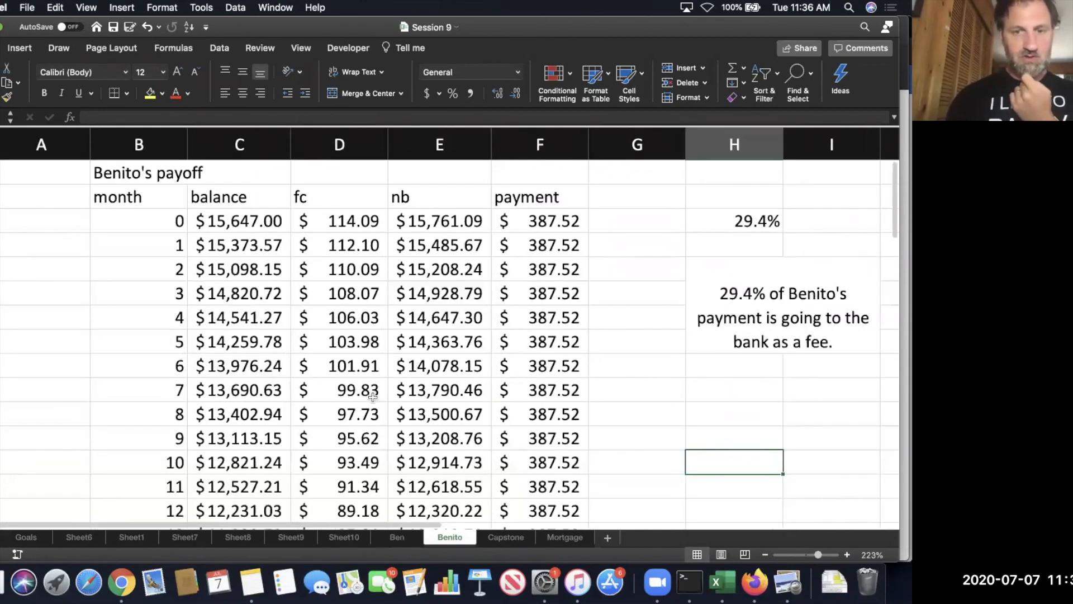
pyautogui.scroll(-3)
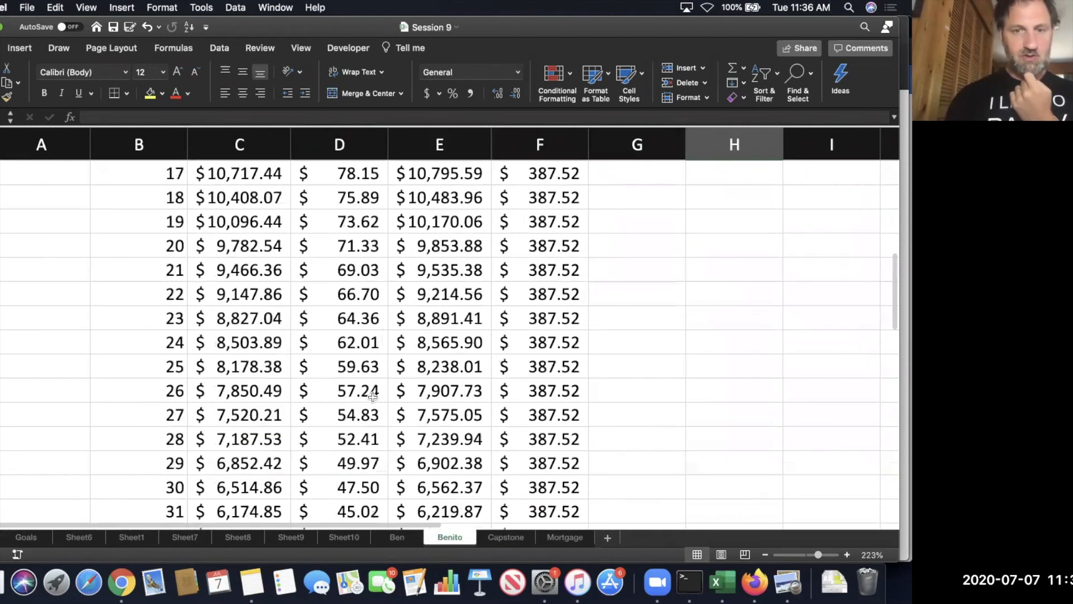
pyautogui.scroll(3)
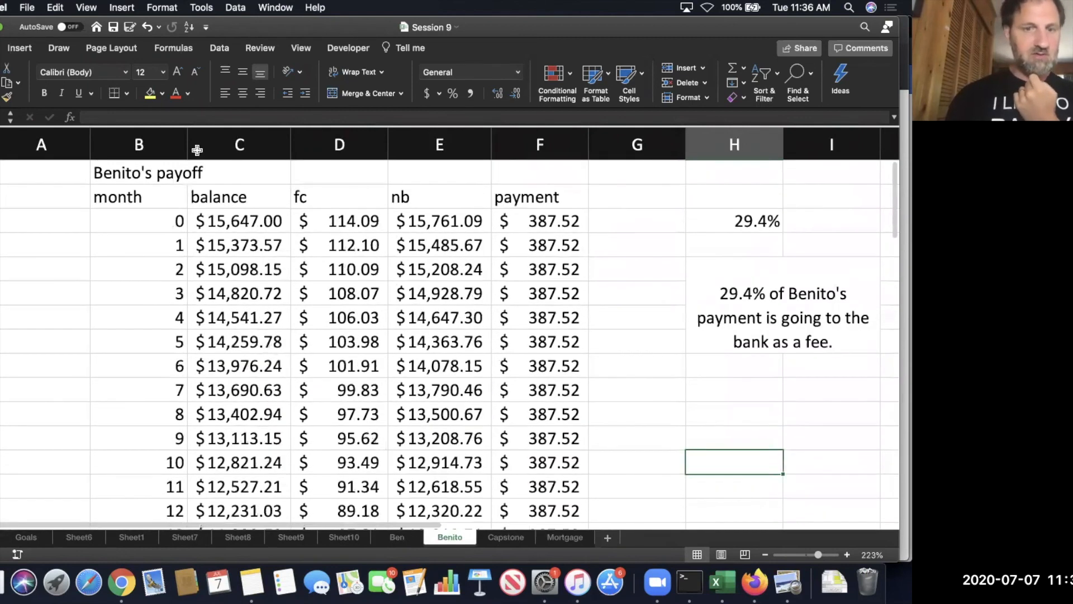
pyautogui.click(354, 221)
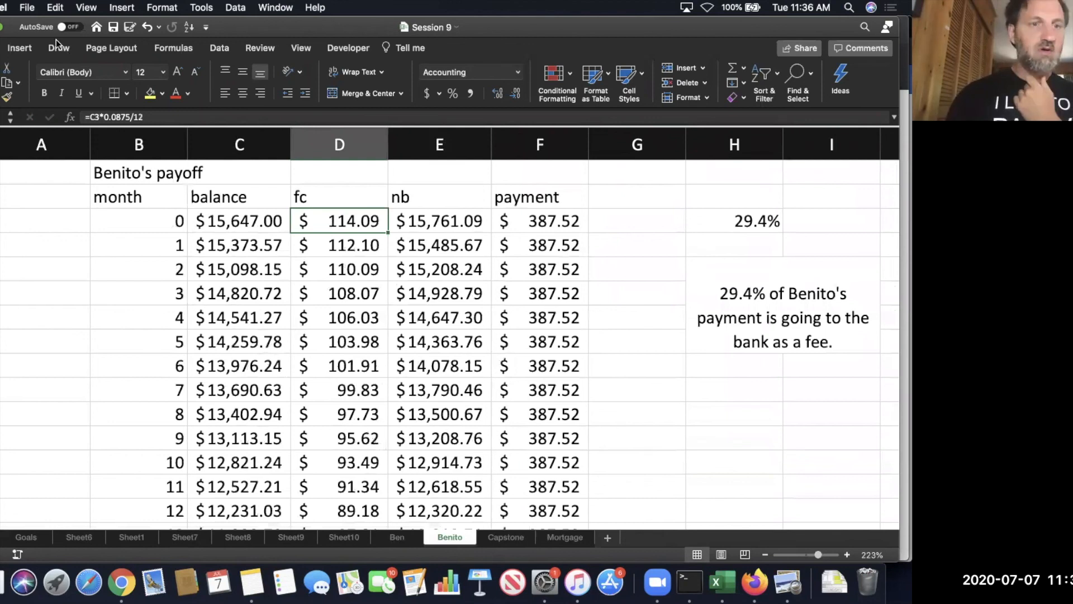
pyautogui.click(238, 144)
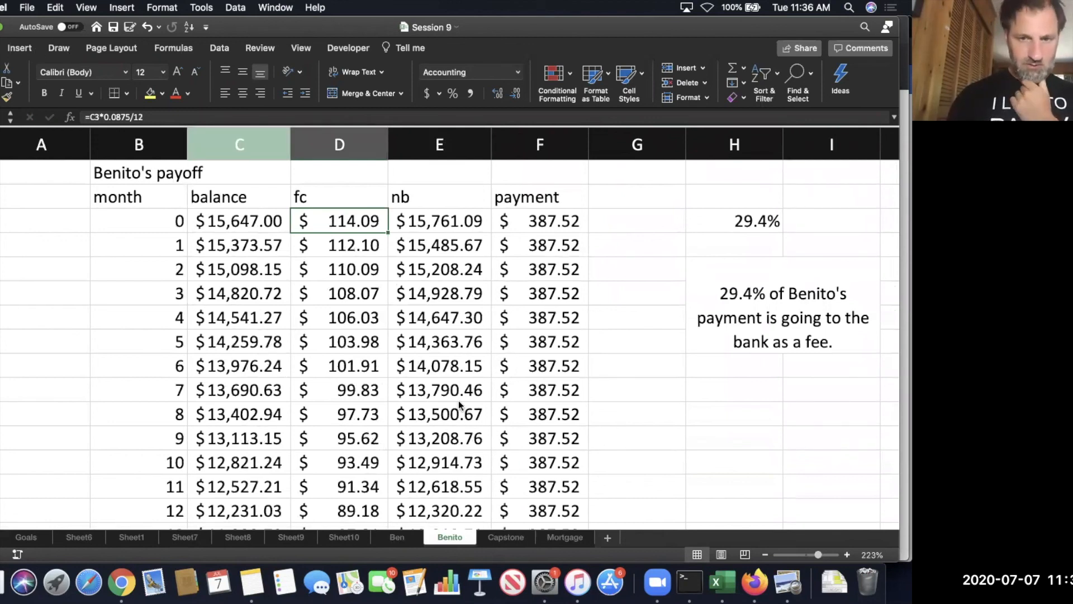
# Enter =SUM(D3:D50) below Benito's finance charges, giving $2,954.04, and return to Ben's sheet.
pyautogui.scroll(-3)
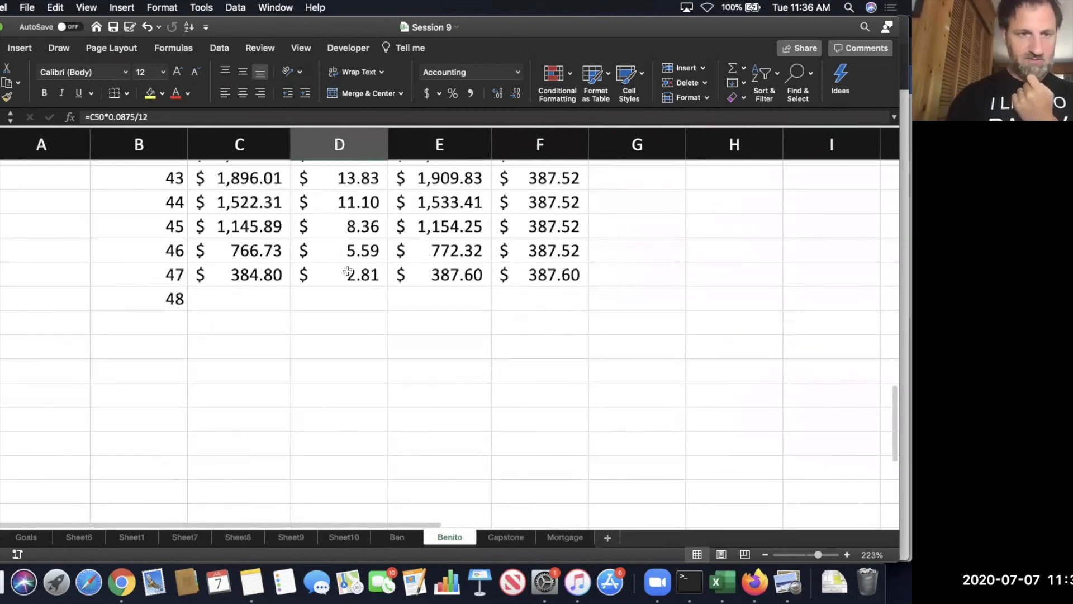
pyautogui.write('=')
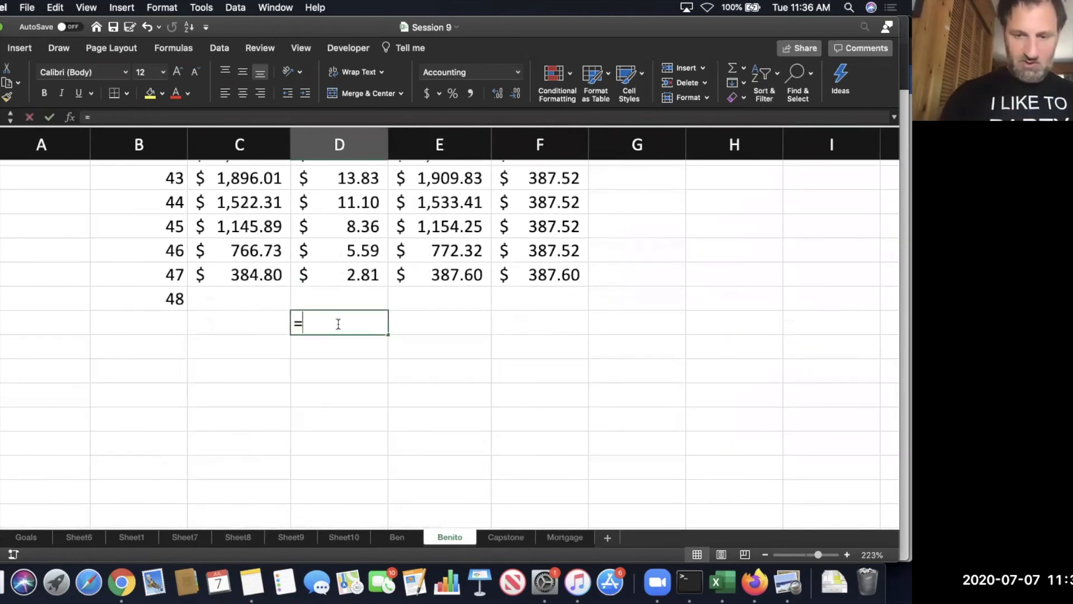
pyautogui.write('sum(d3')
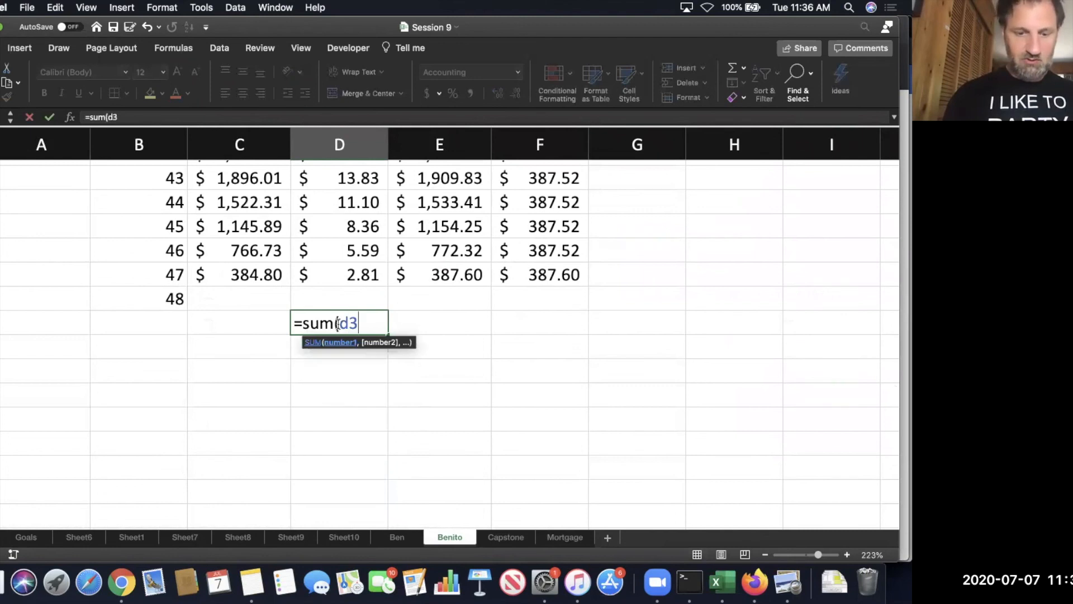
pyautogui.write(':d50)')
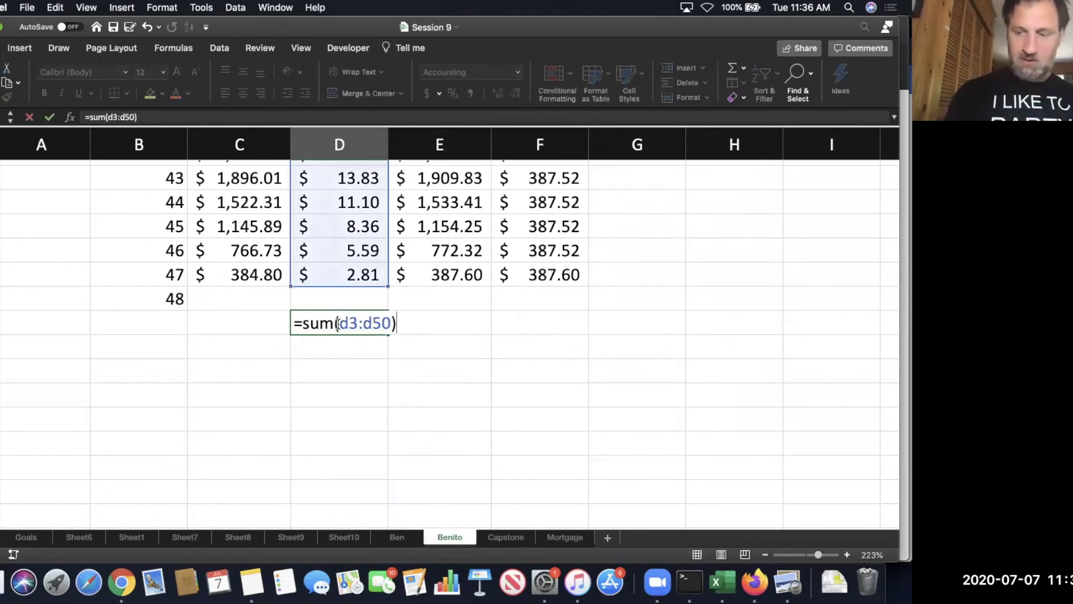
pyautogui.press('Return')
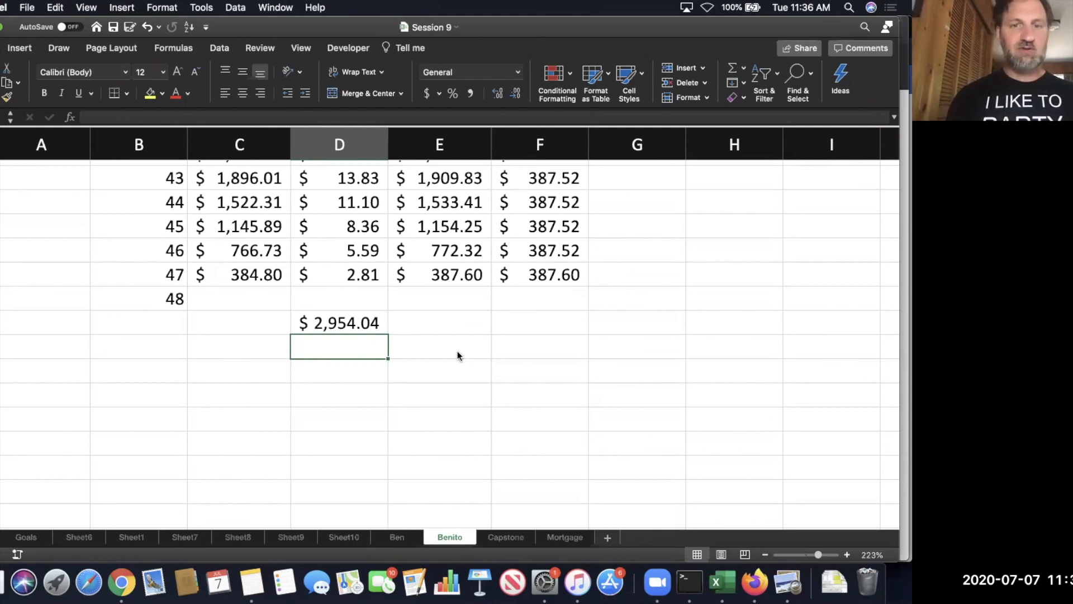
pyautogui.moveTo(397, 537)
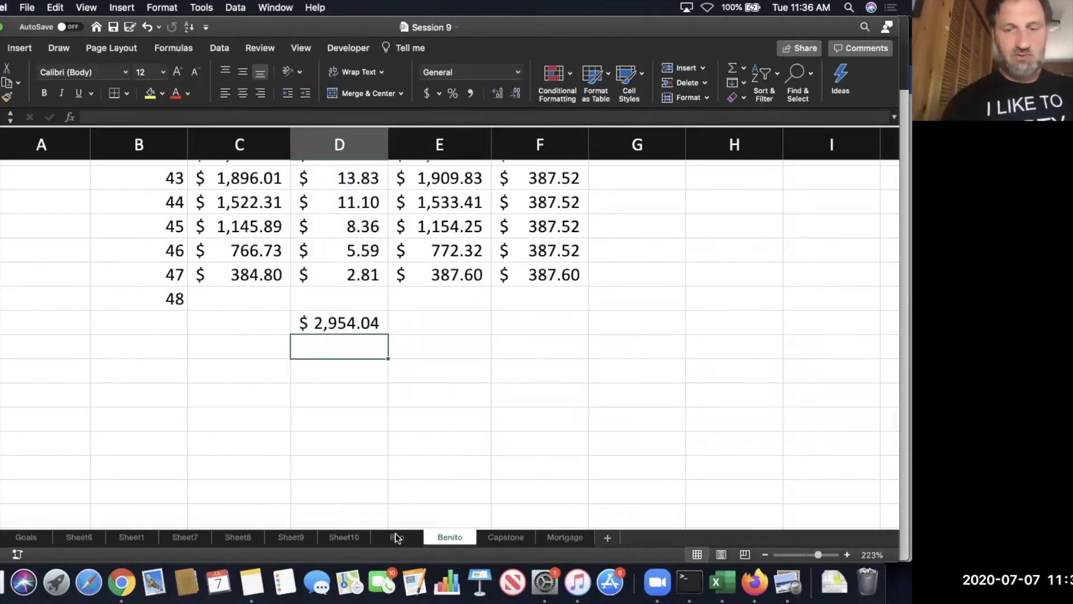
pyautogui.click(396, 536)
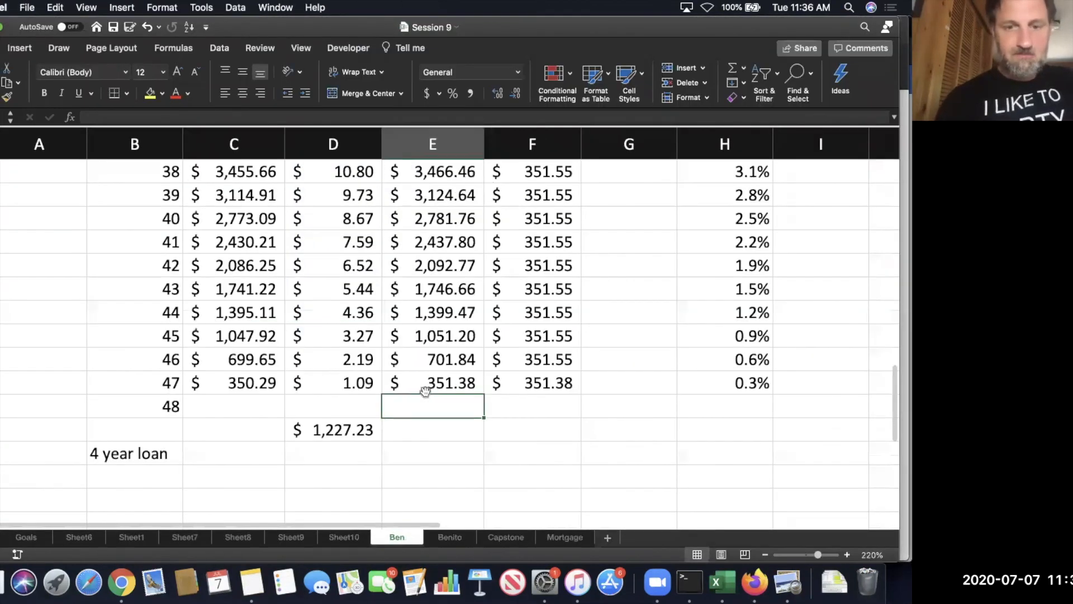